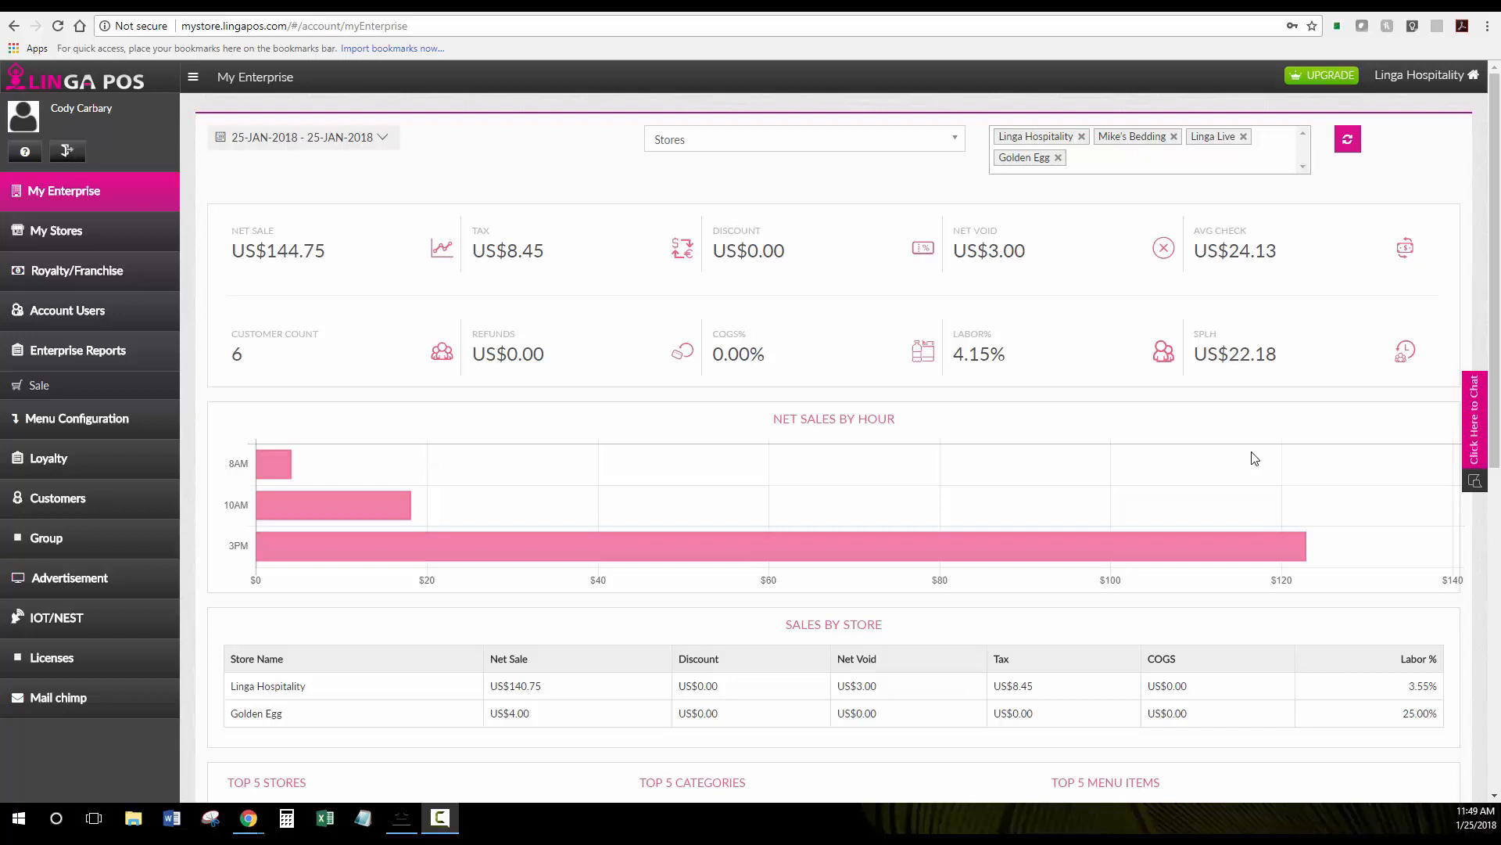
- Open My Stores to view the four stores' net sales, taxes, discounts and user counts
scroll("down", 3)
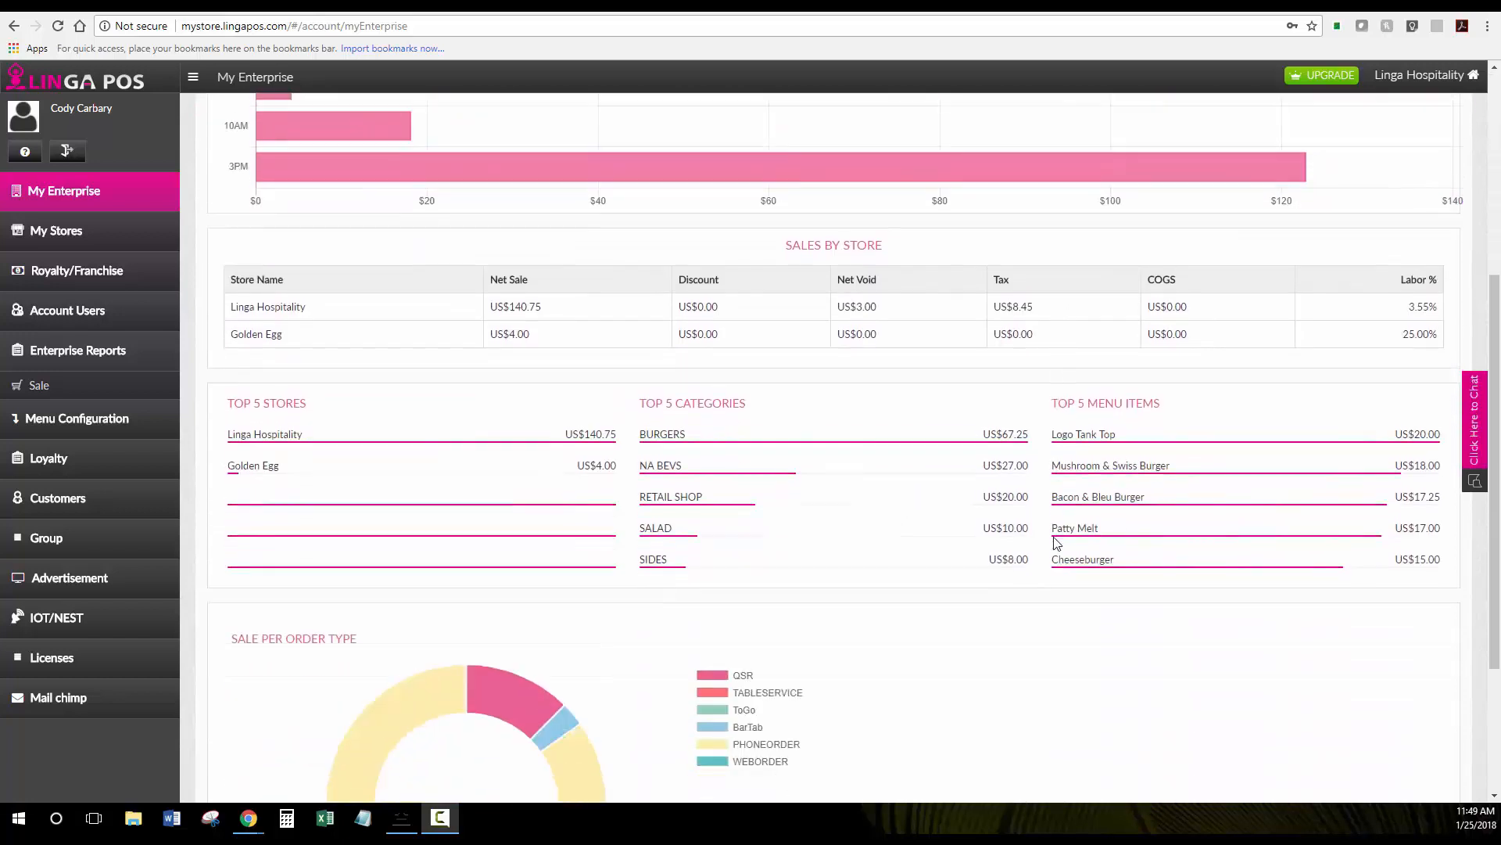
scroll("down", 3)
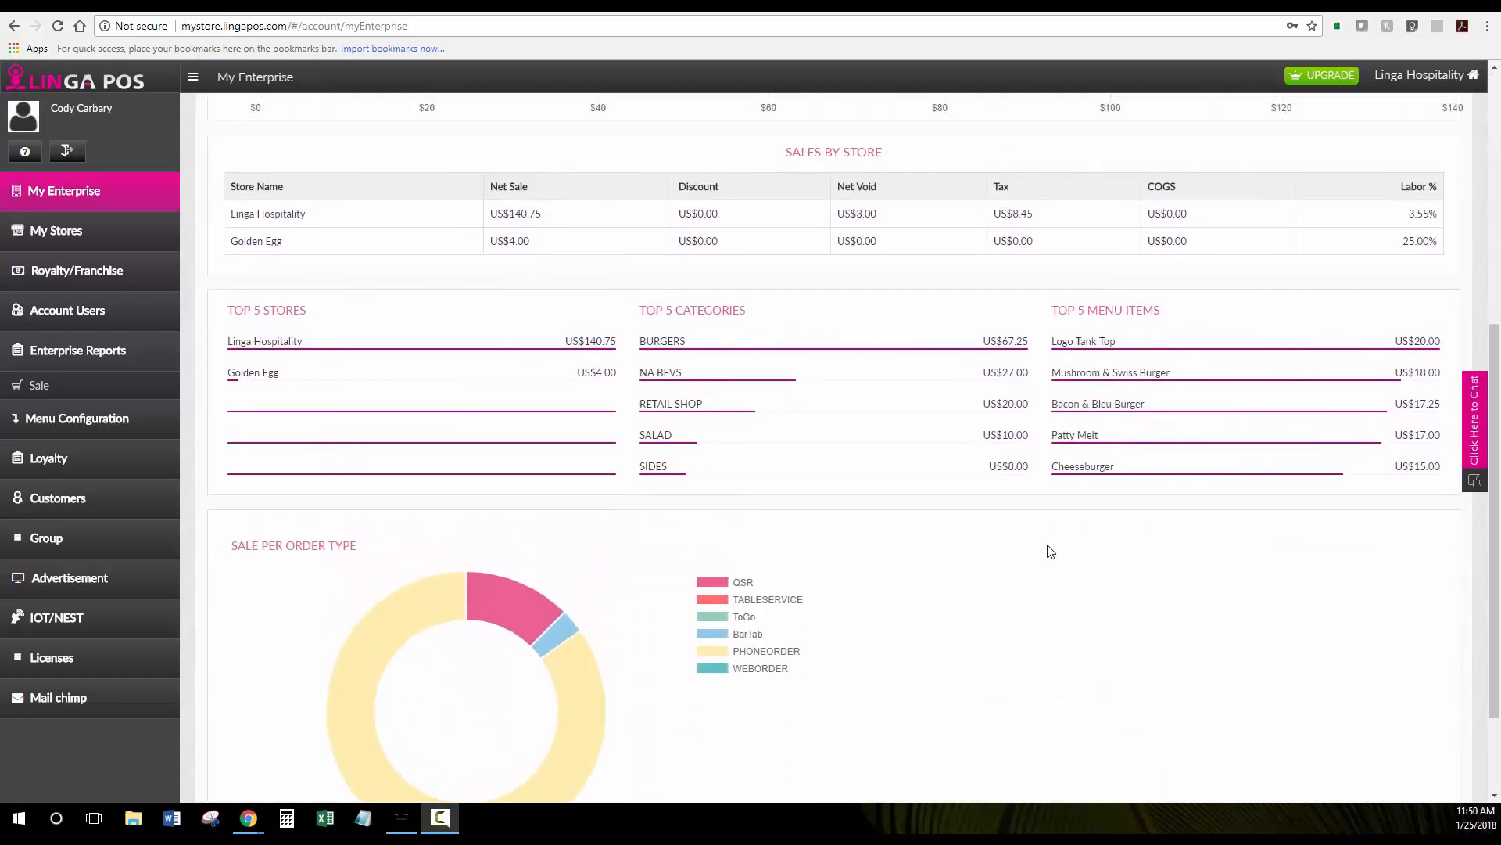
scroll("up", 3)
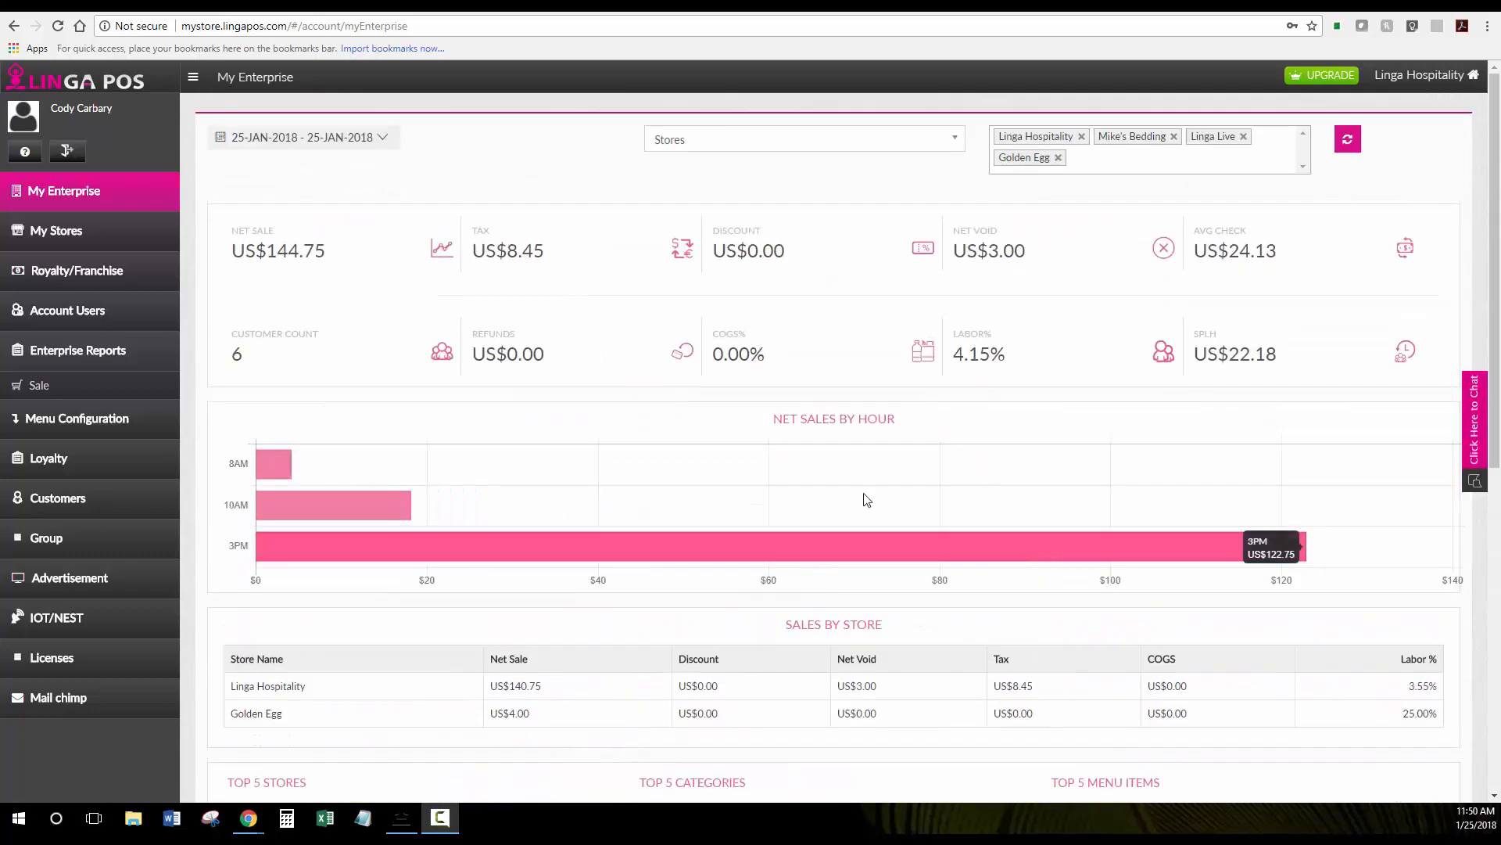
left_click(58, 230)
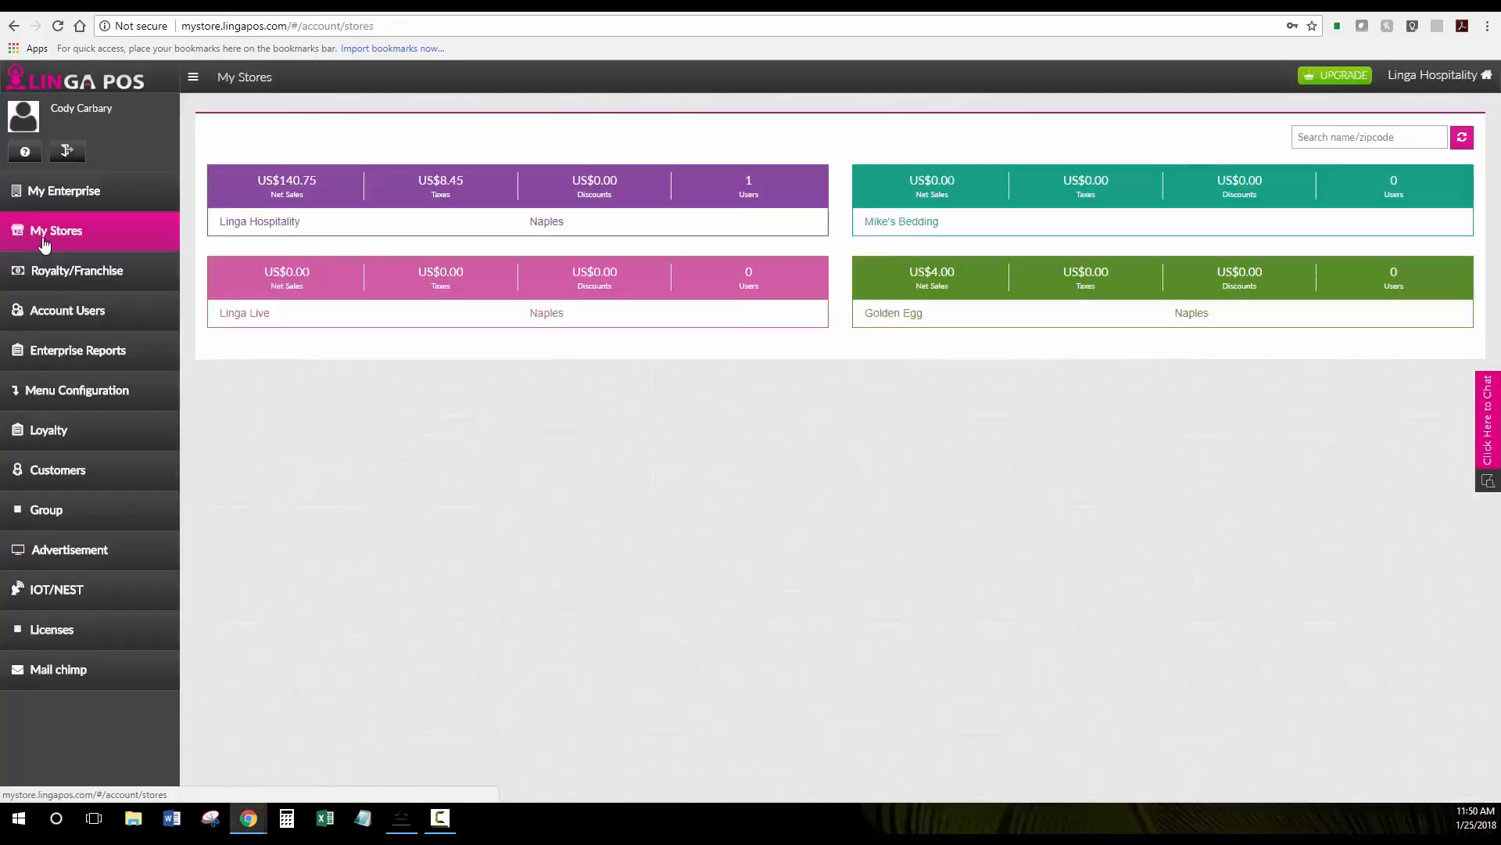
mouse_move(937, 337)
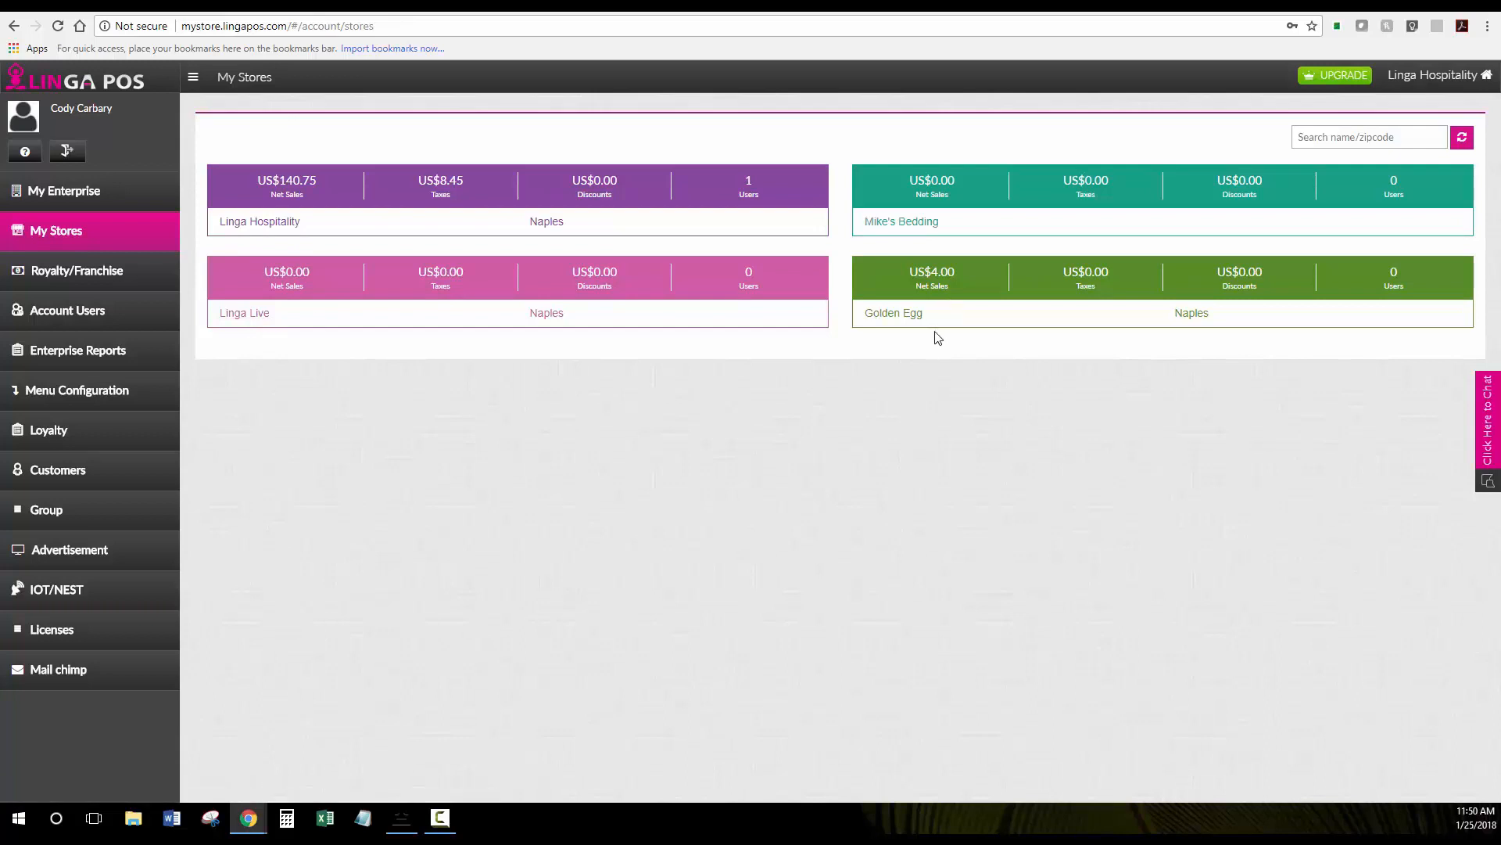
mouse_move(882, 329)
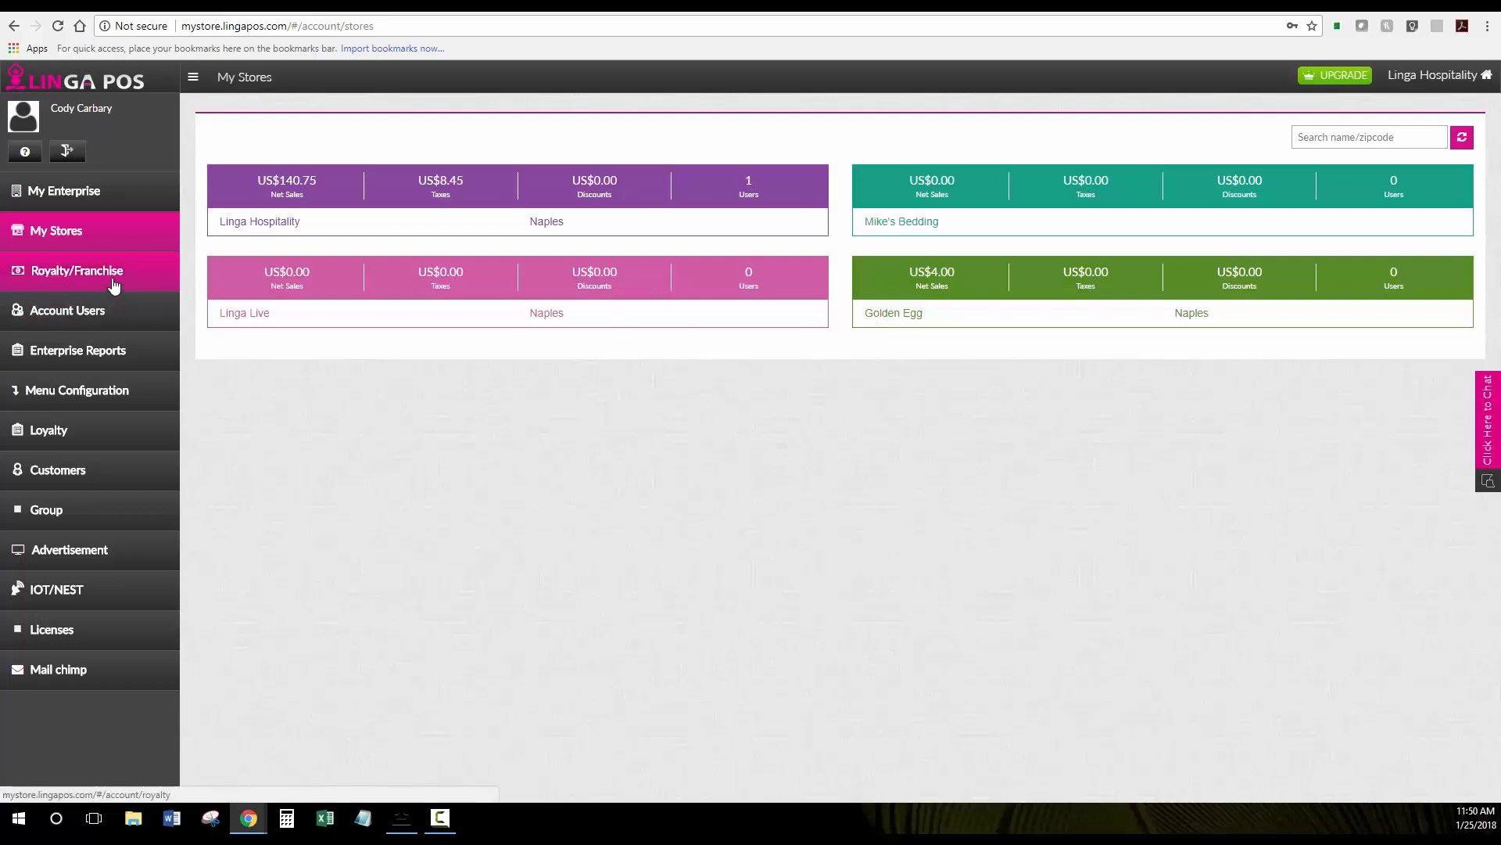
- Open the Royalty/Franchise Report showing Linga Hospitality's 7.04 royalty across four stores
left_click(77, 270)
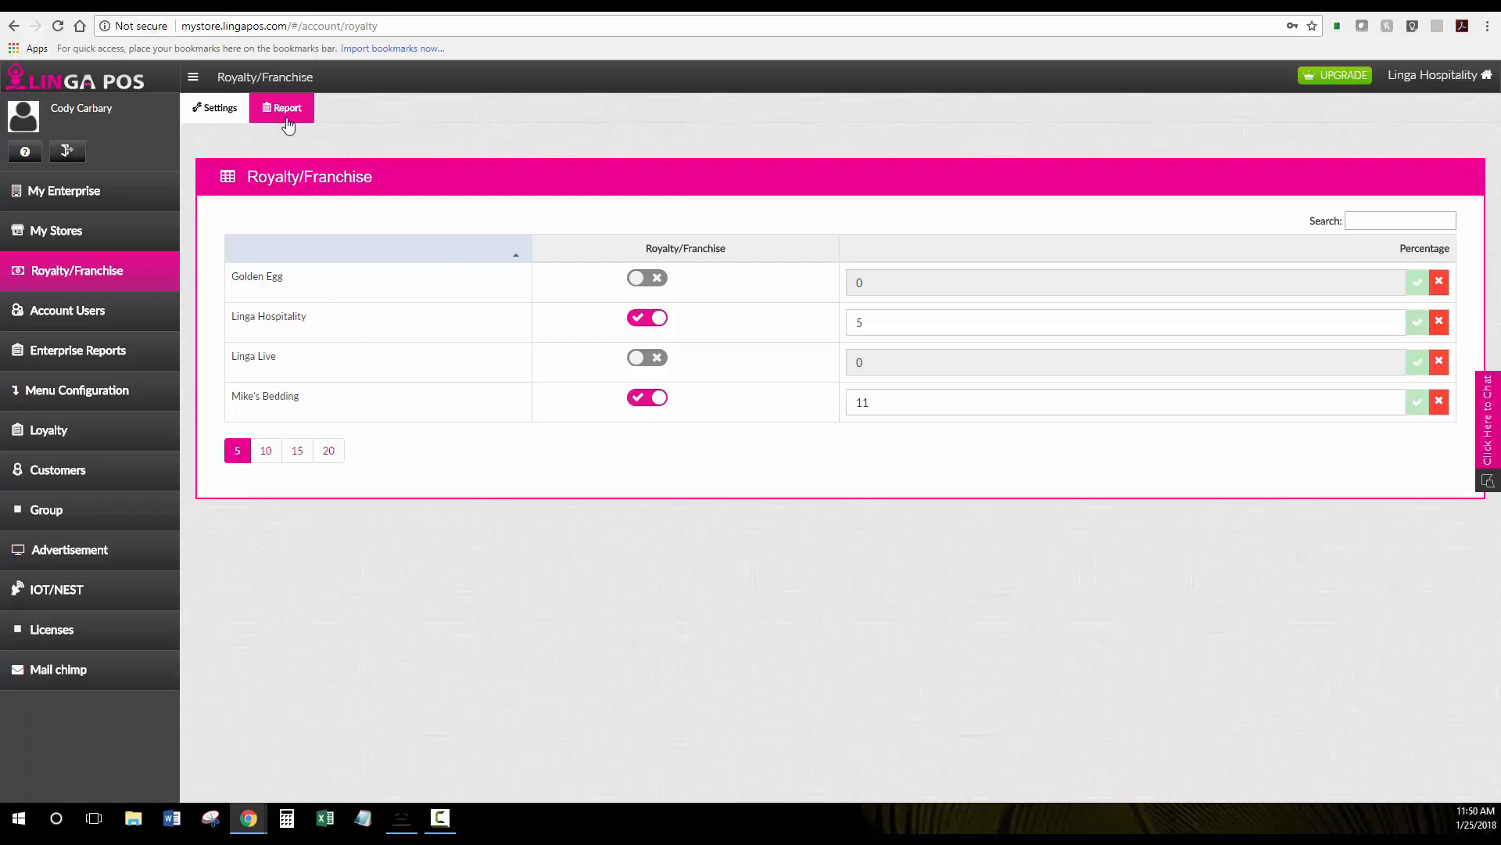
left_click(281, 107)
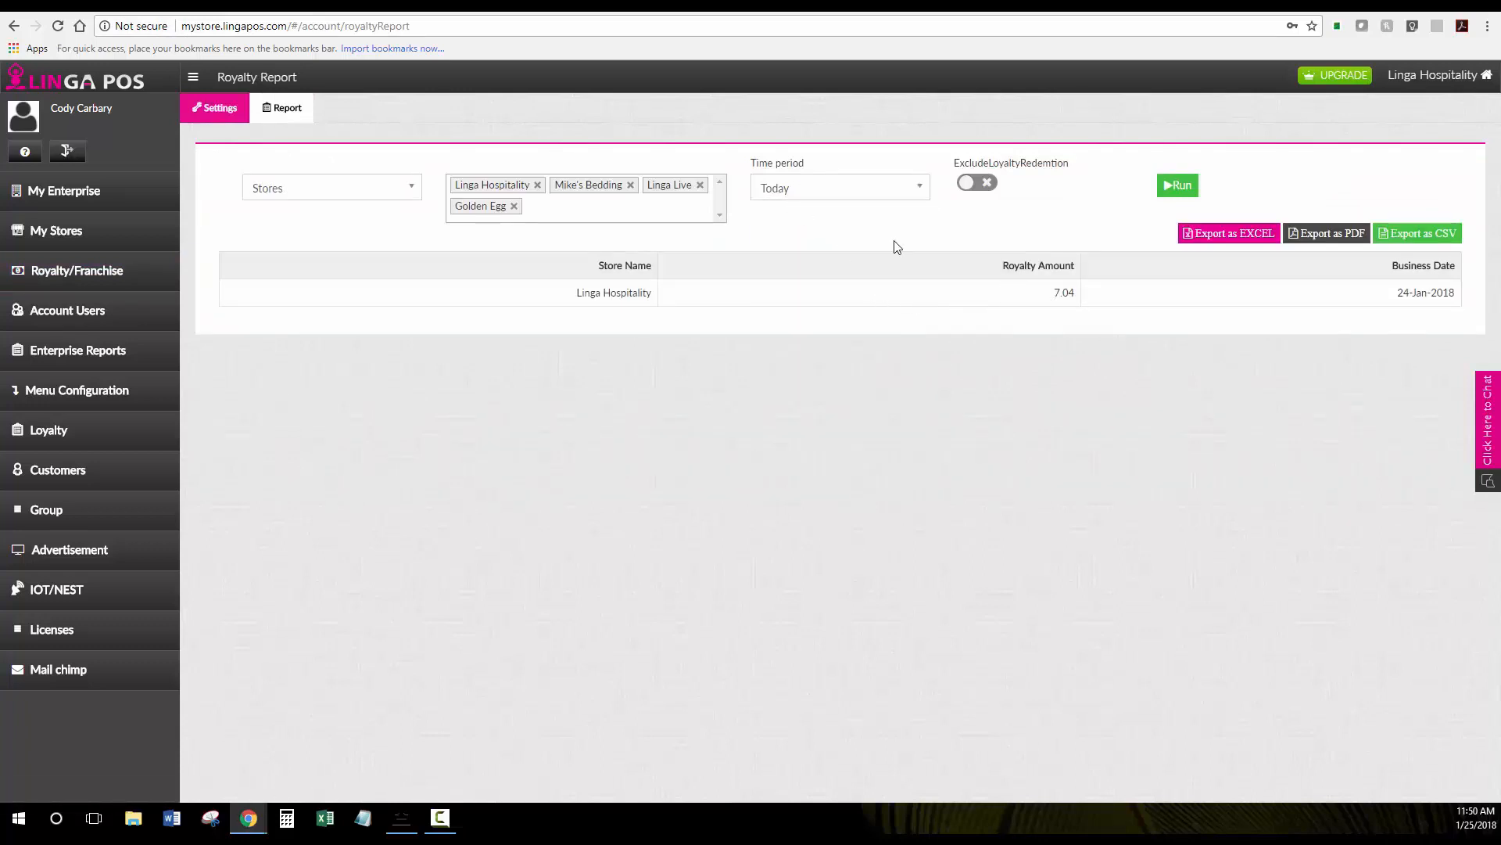
mouse_move(661, 219)
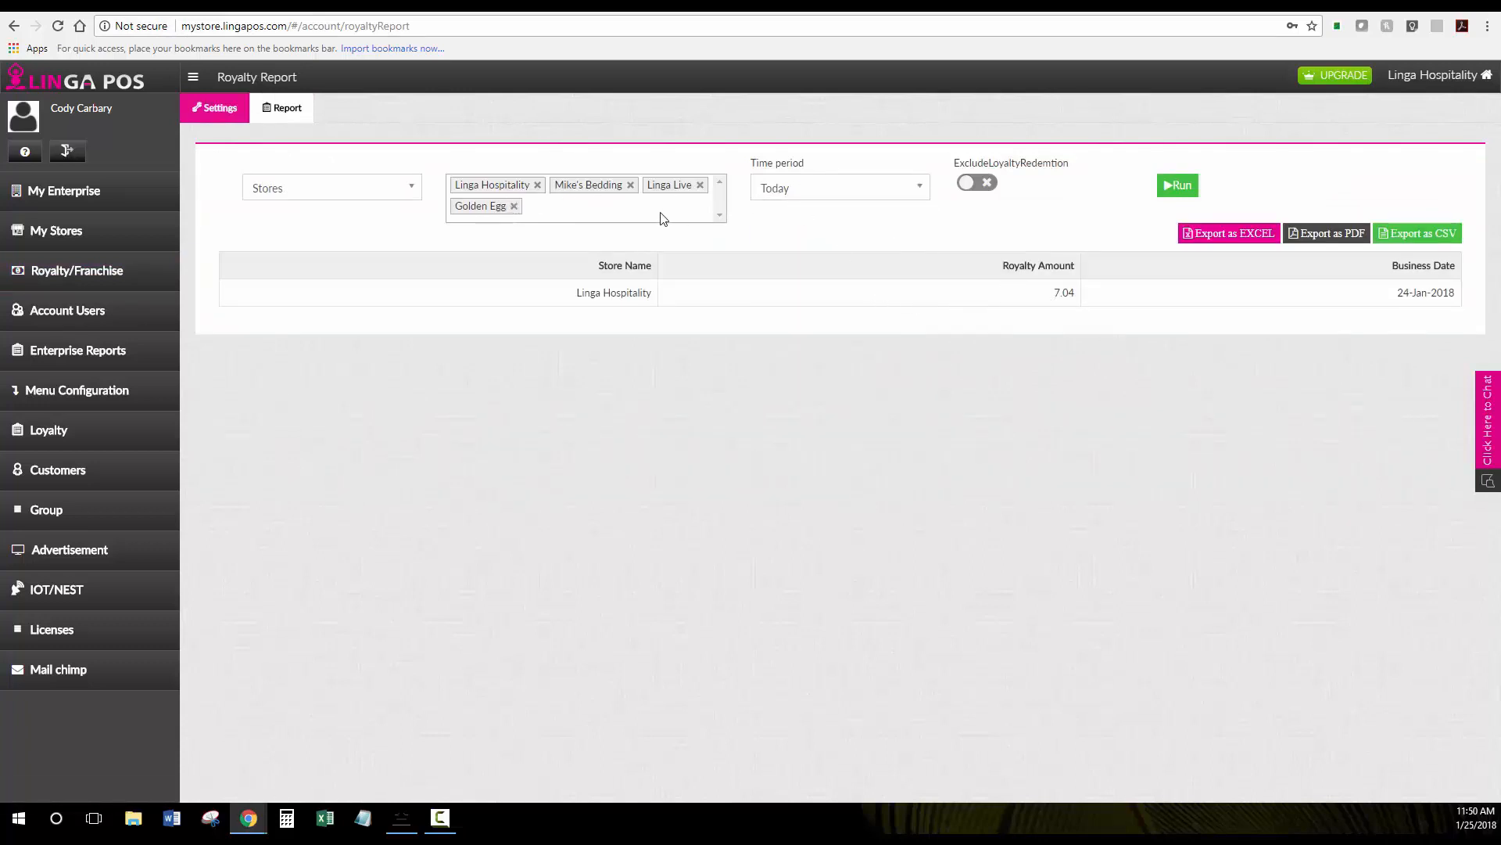
left_click(838, 187)
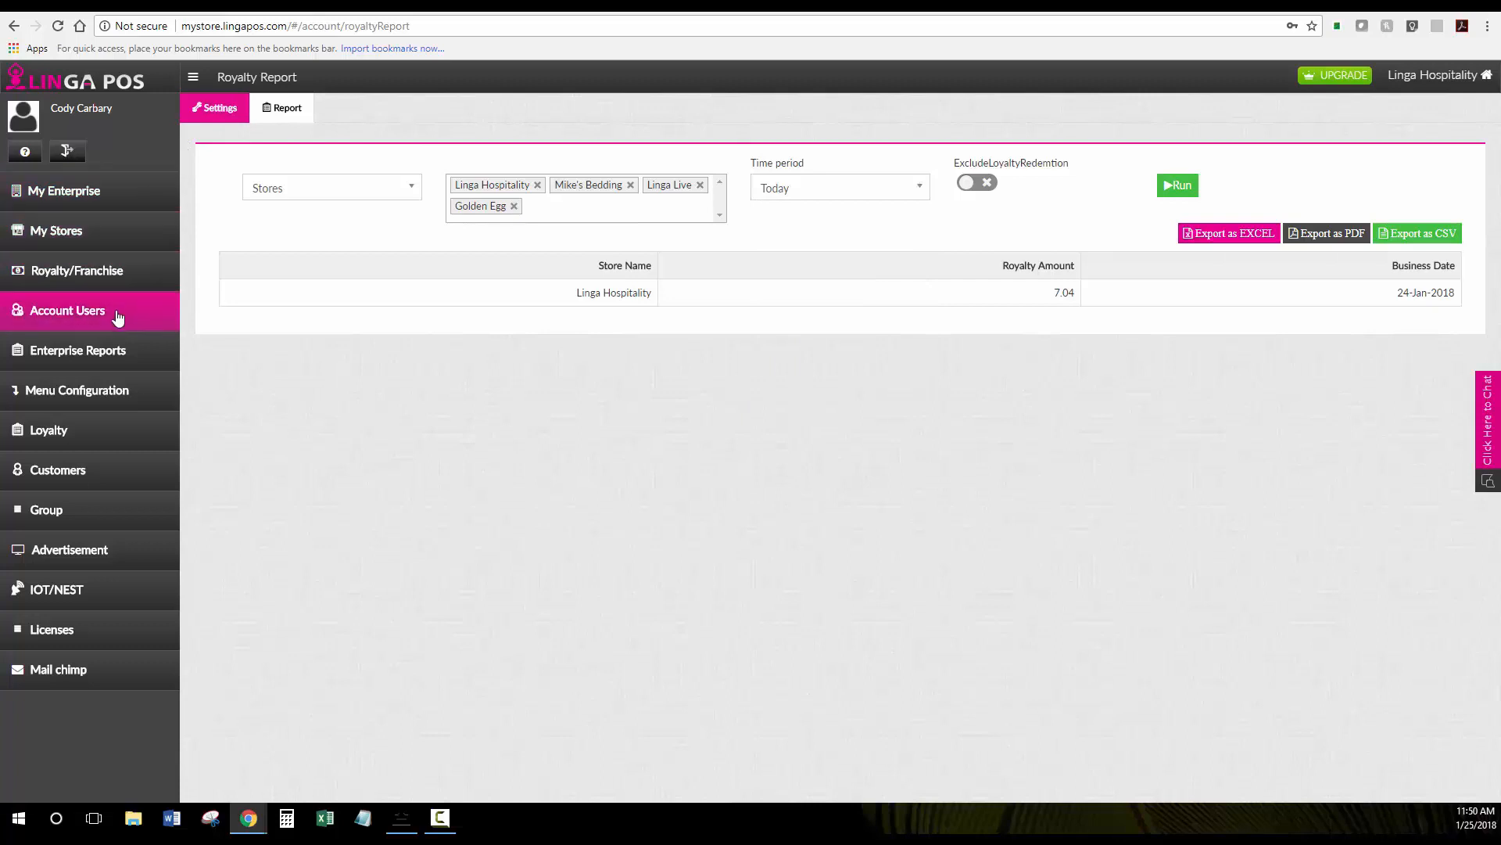
- Open Account Users, listing the single active master user account
left_click(68, 310)
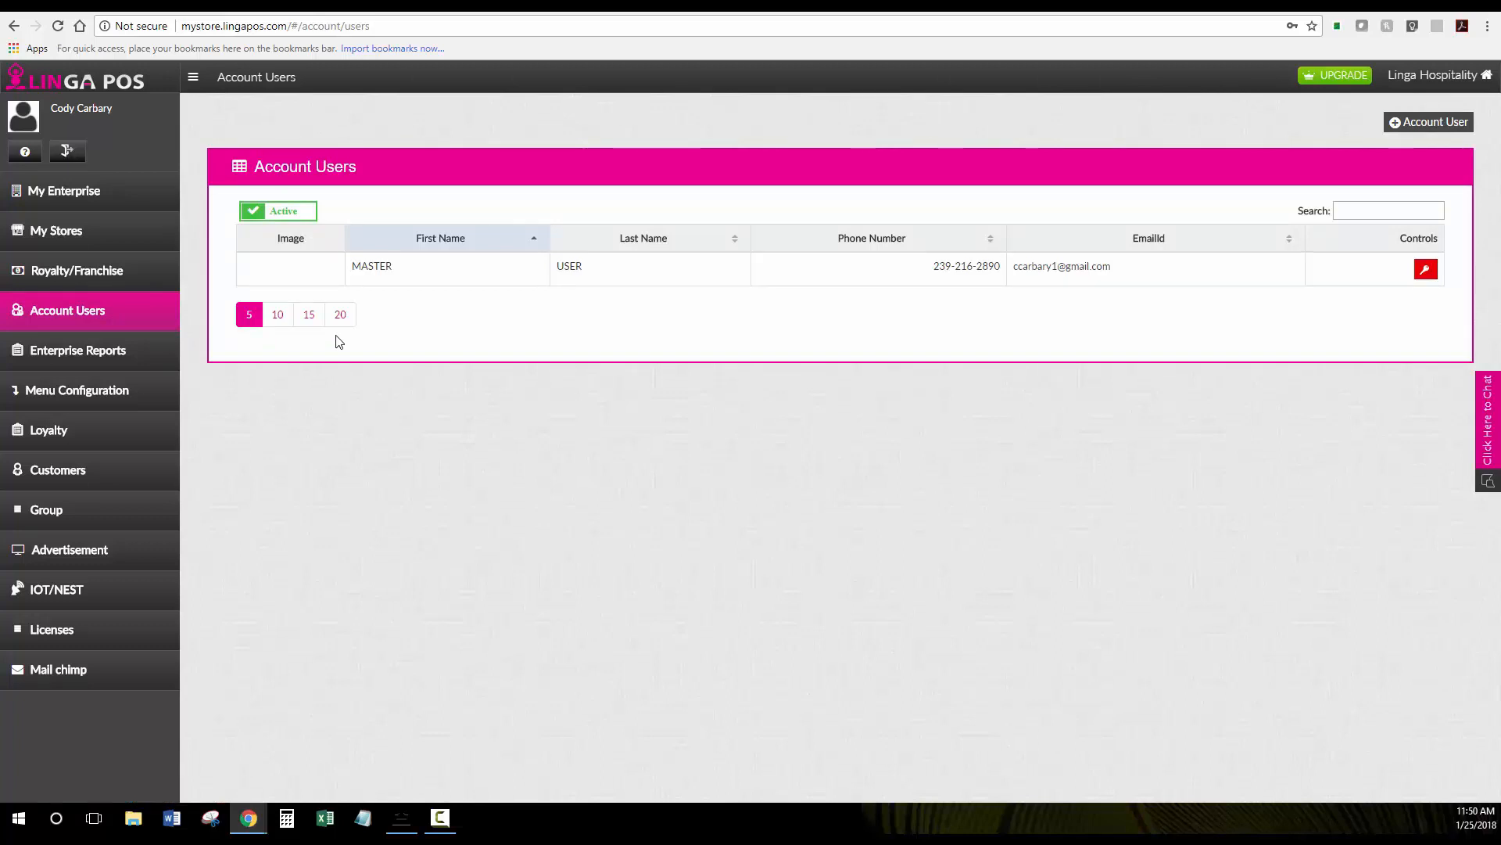
mouse_move(316, 332)
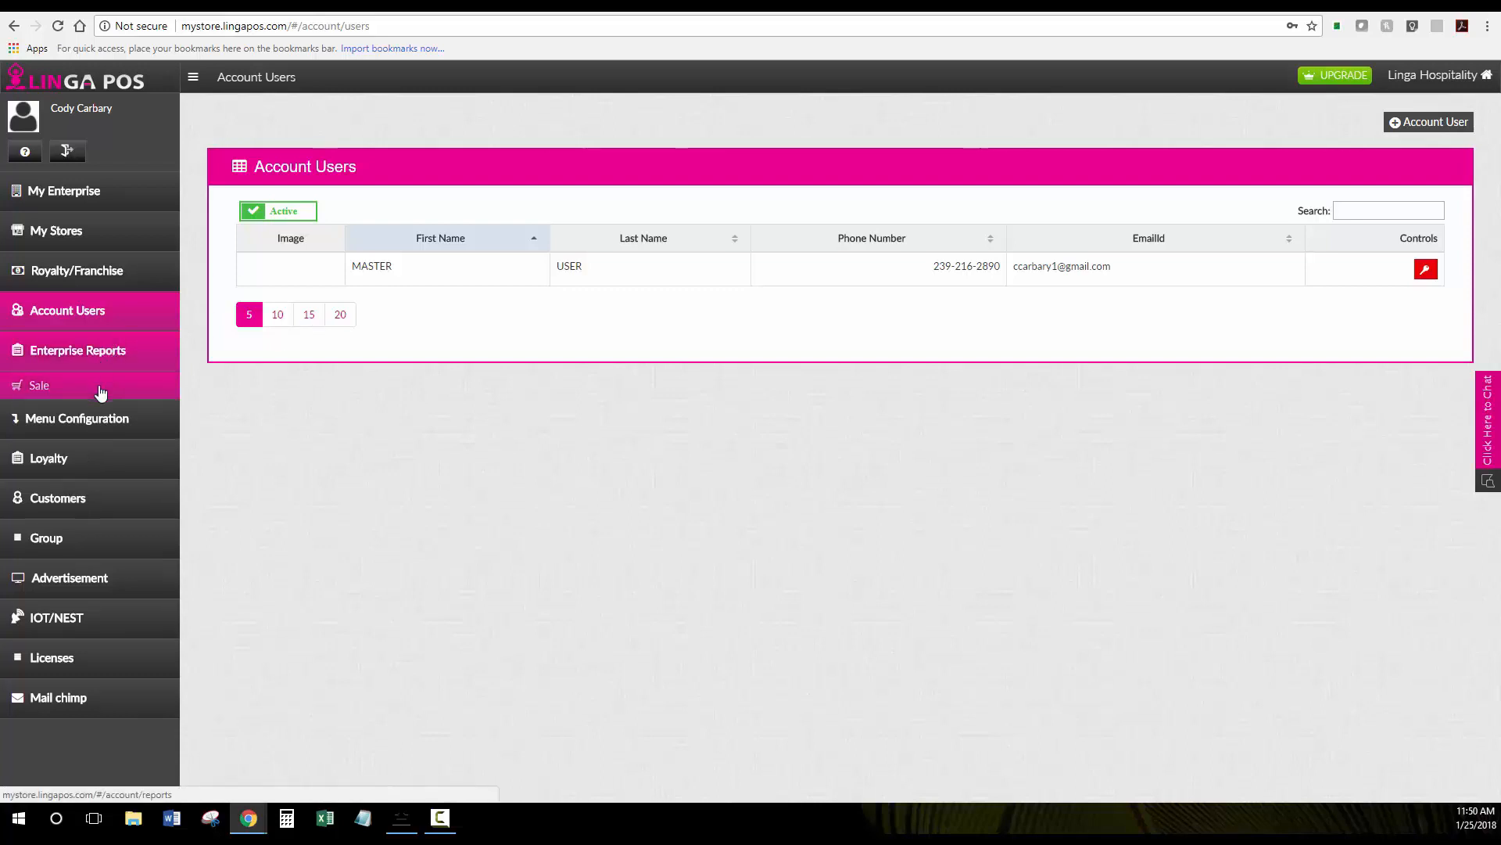
- Open the Enterprise Reports Sale report with per-store gross, tax and net sales totaling 144.75
left_click(77, 350)
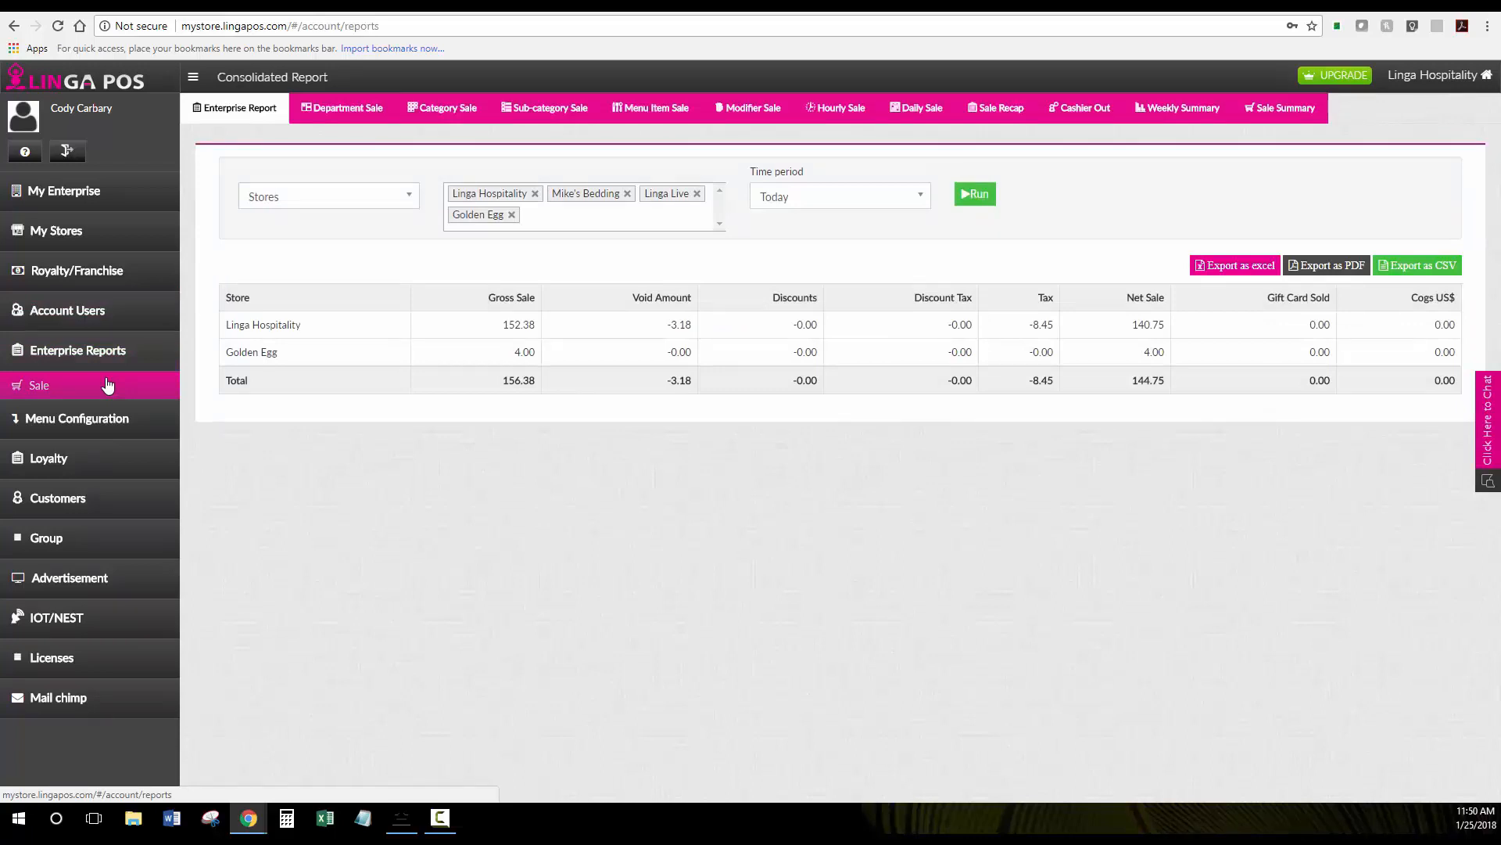
mouse_move(699, 224)
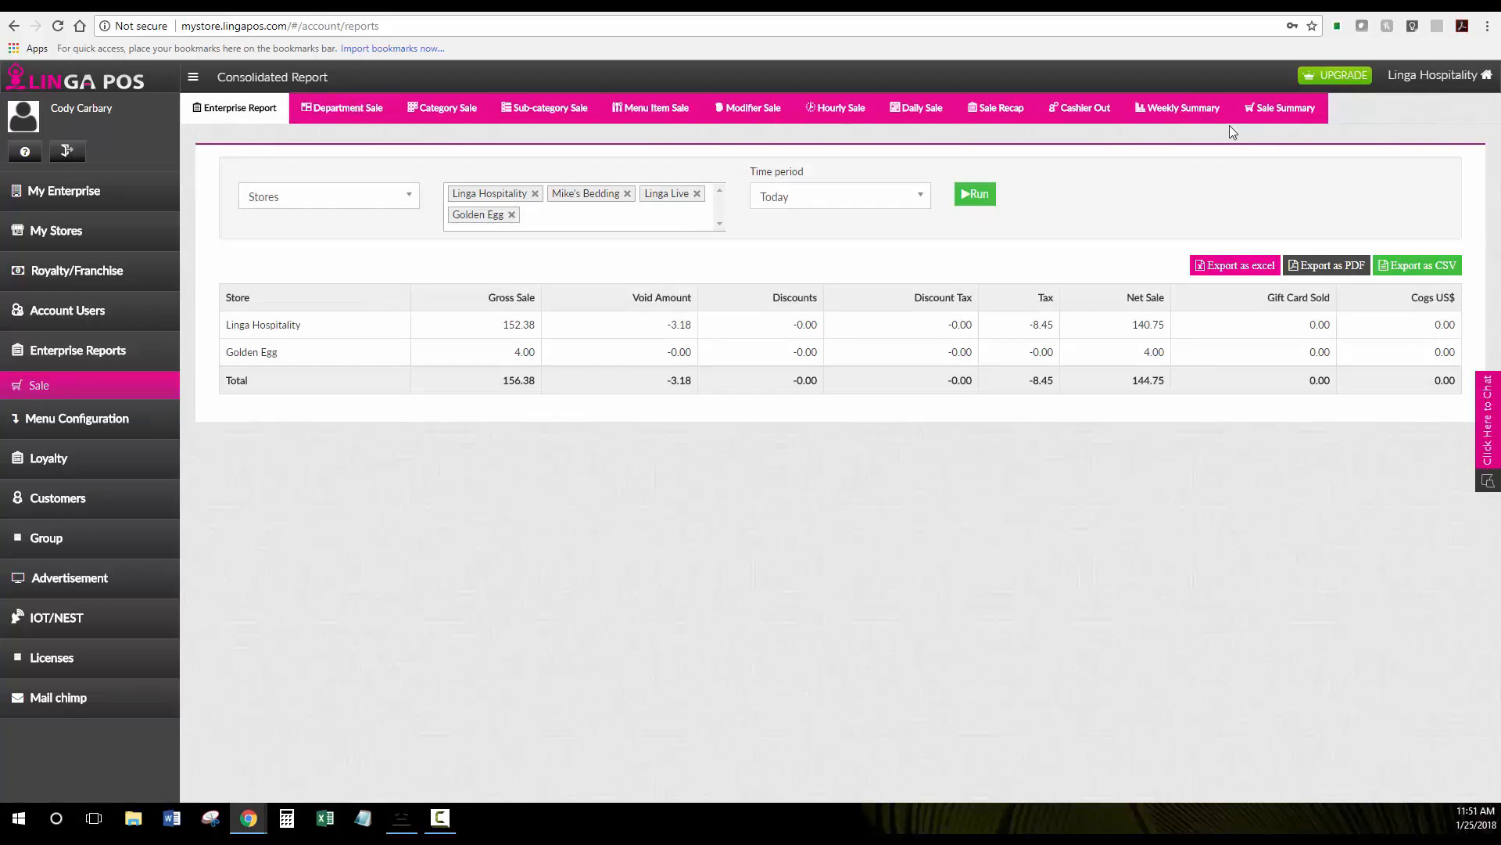
mouse_move(860, 107)
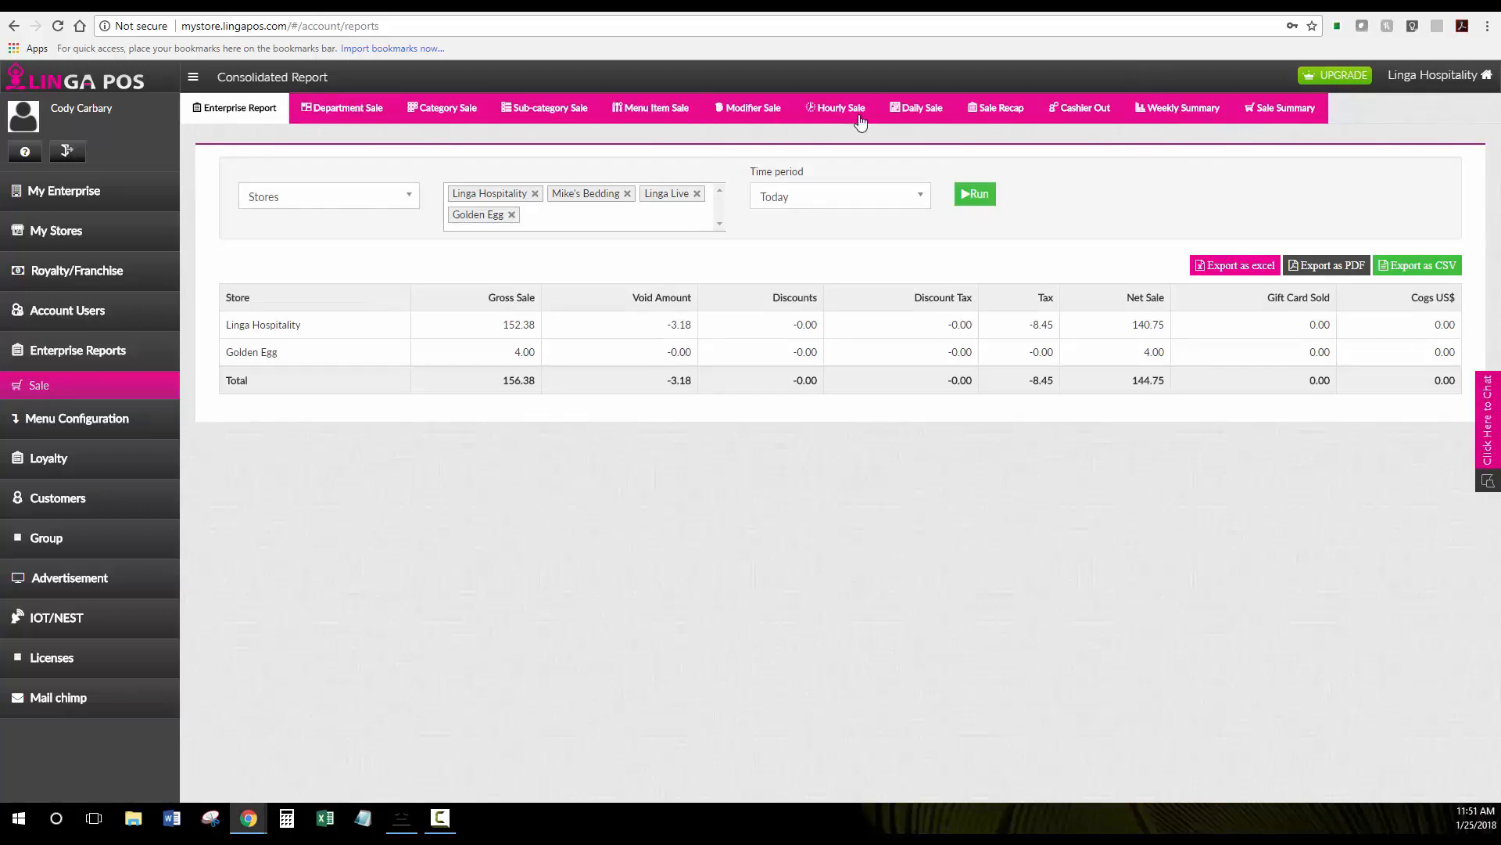
- In Menu Configuration, copy from Linga Hospitality to the West Coast group
left_click(76, 418)
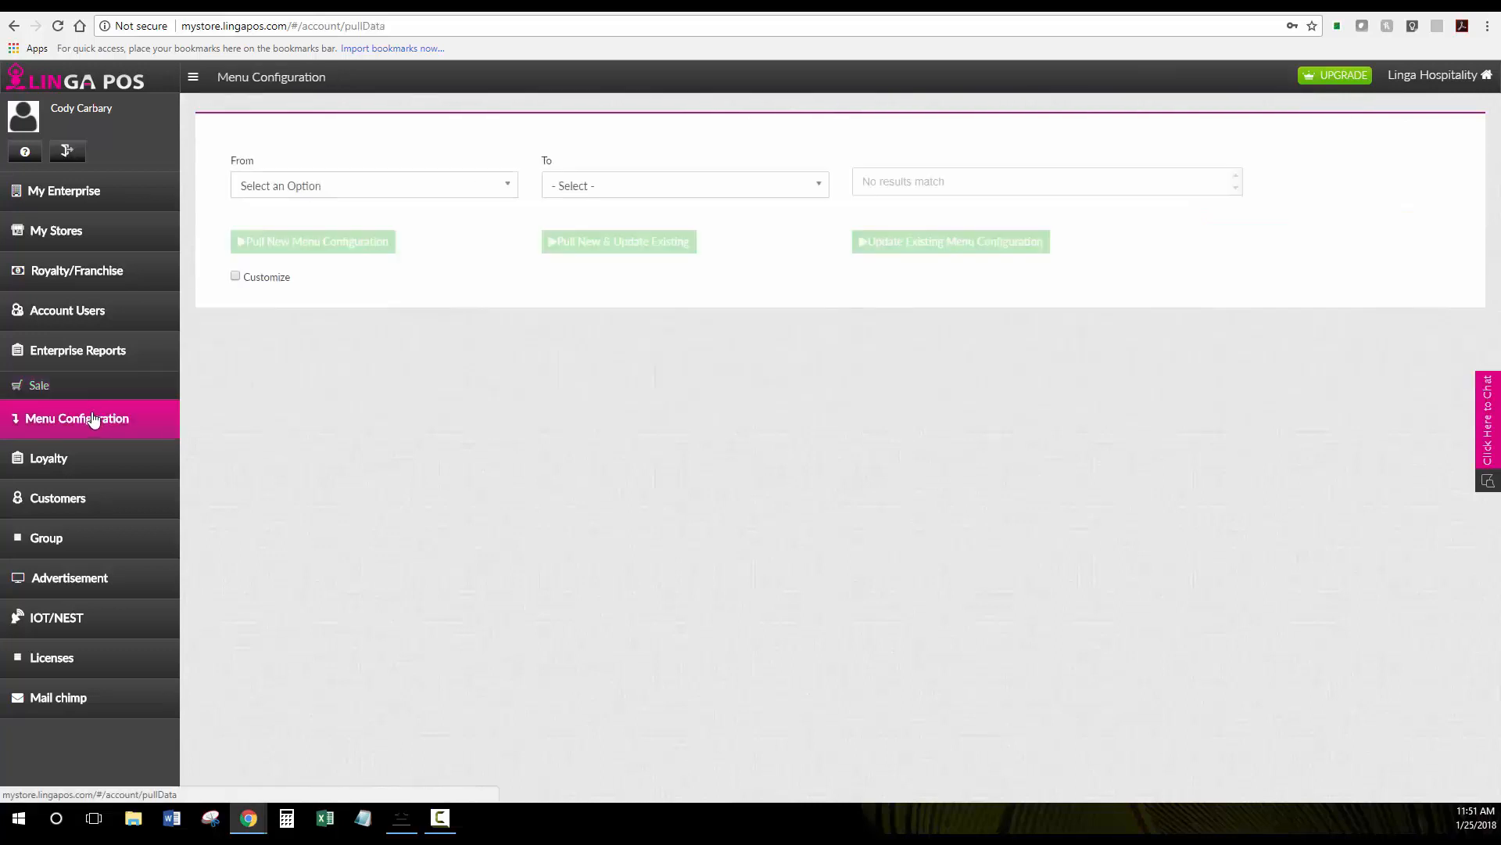
mouse_move(355, 273)
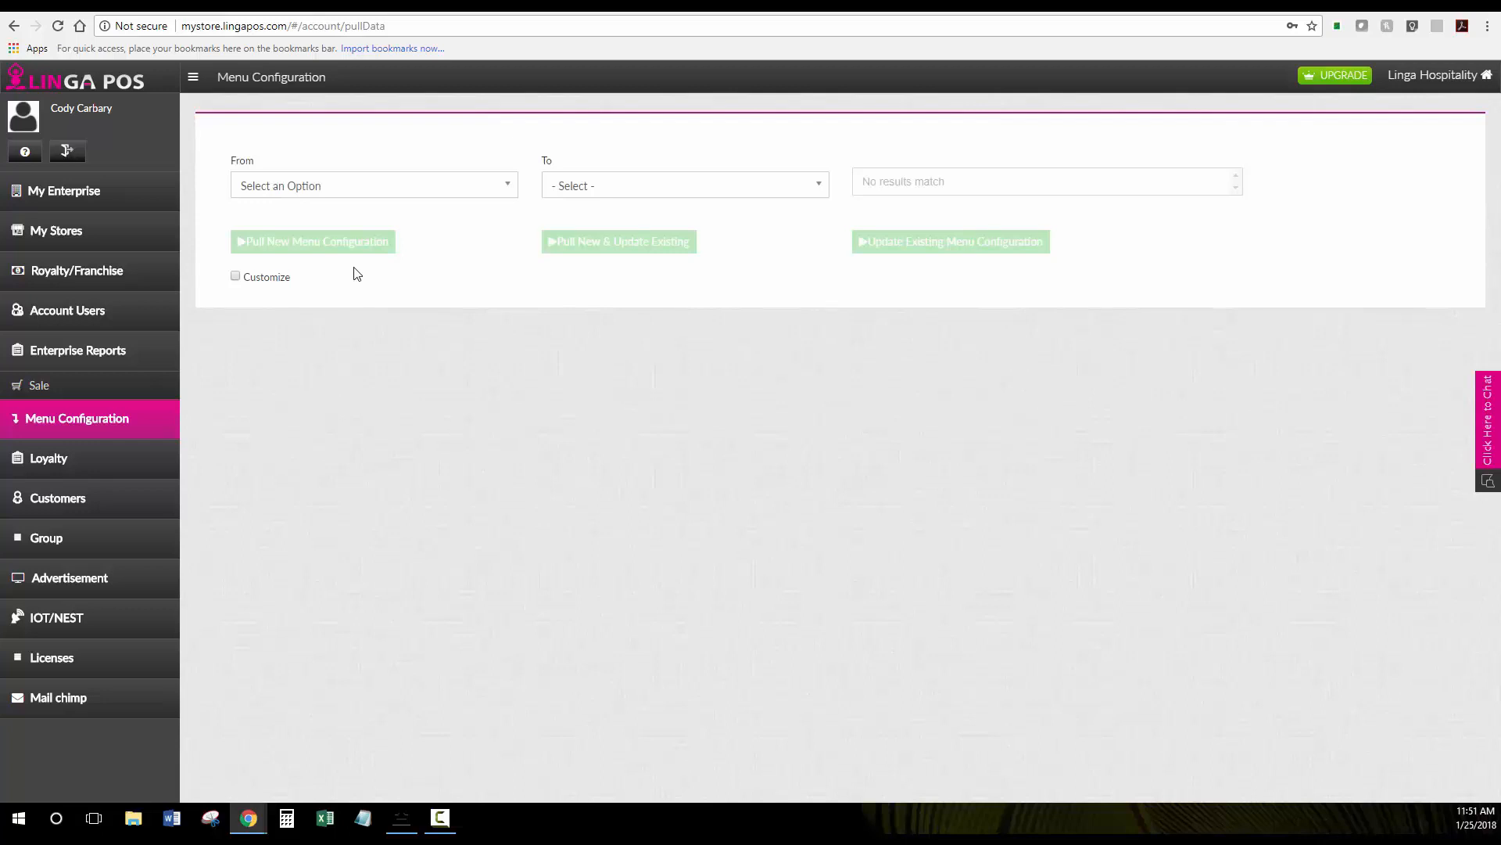
mouse_move(414, 246)
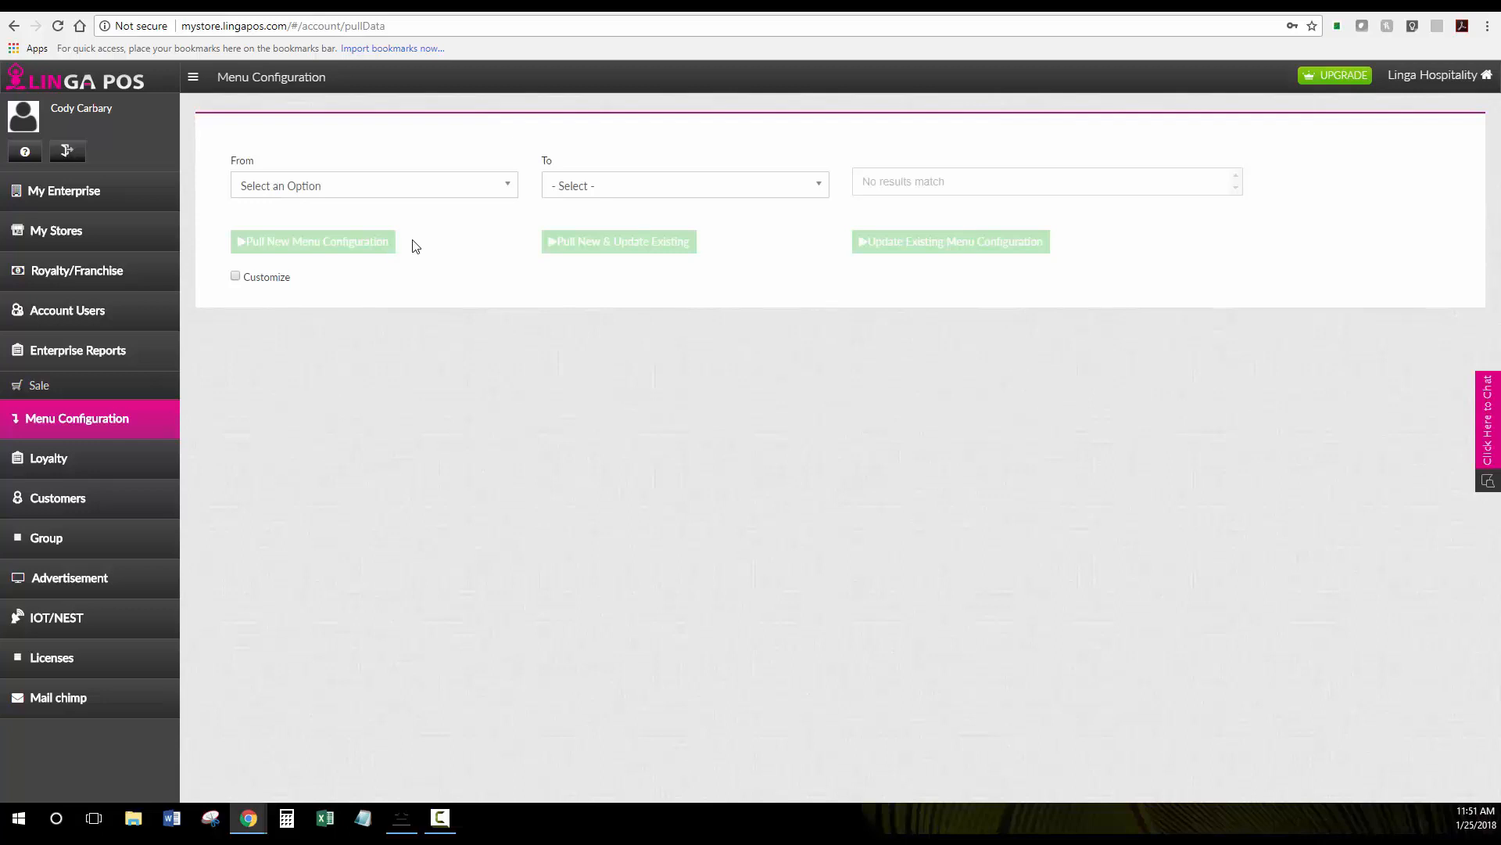
mouse_move(833, 196)
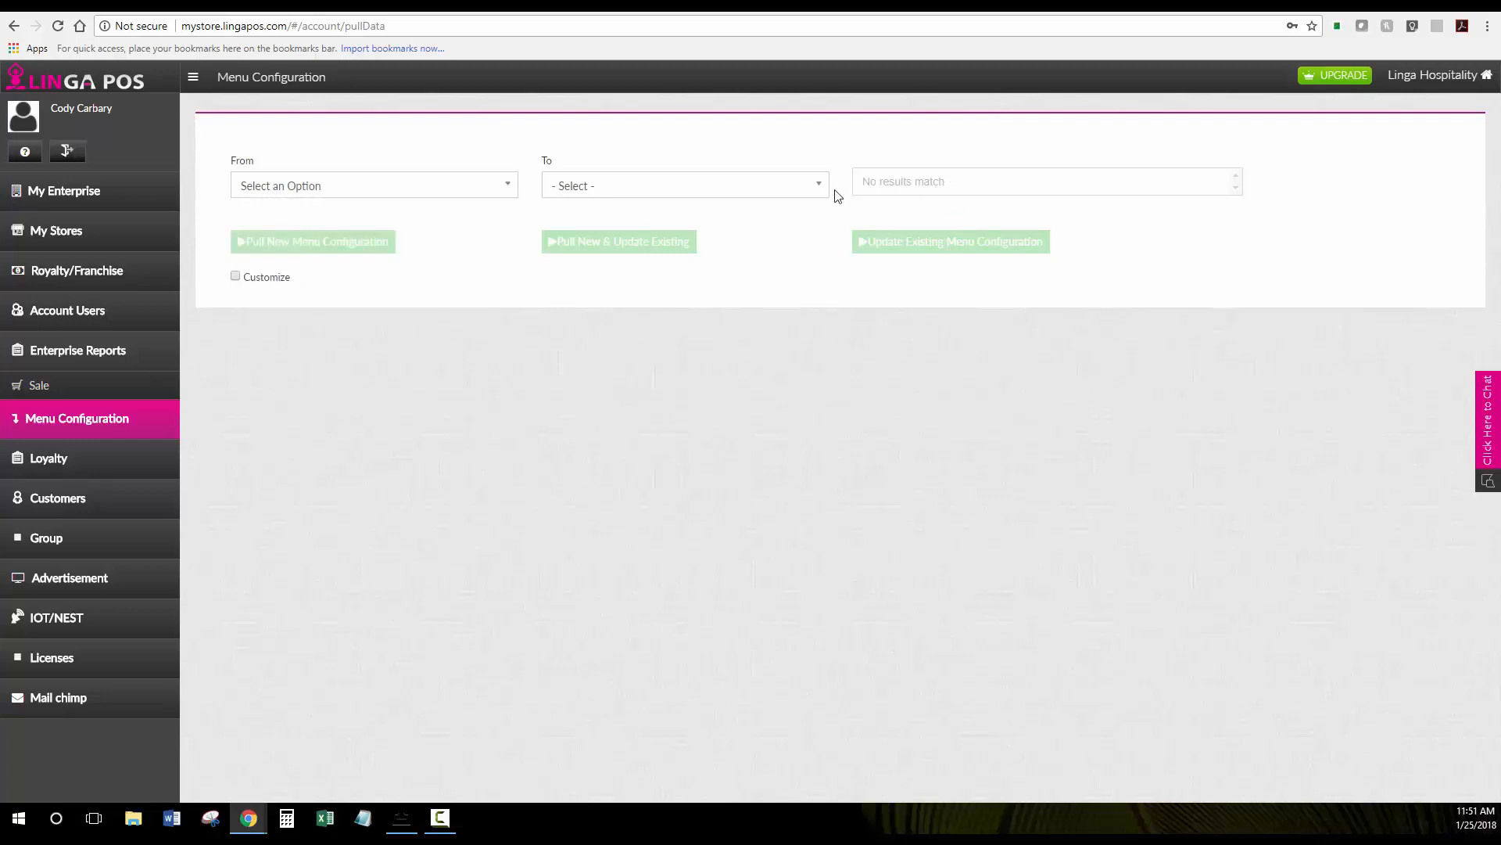
left_click(372, 185)
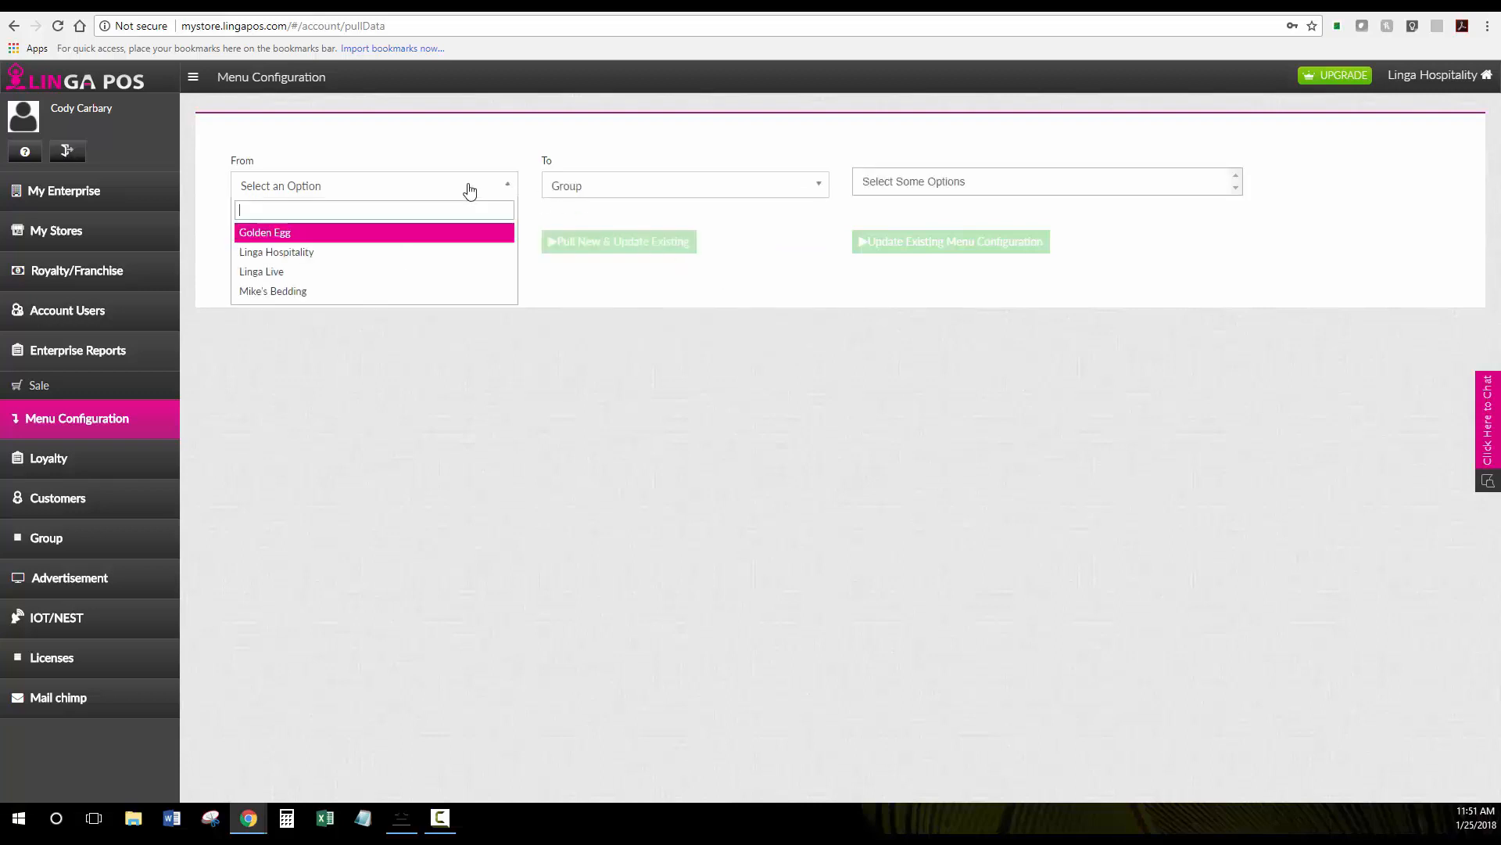
left_click(276, 252)
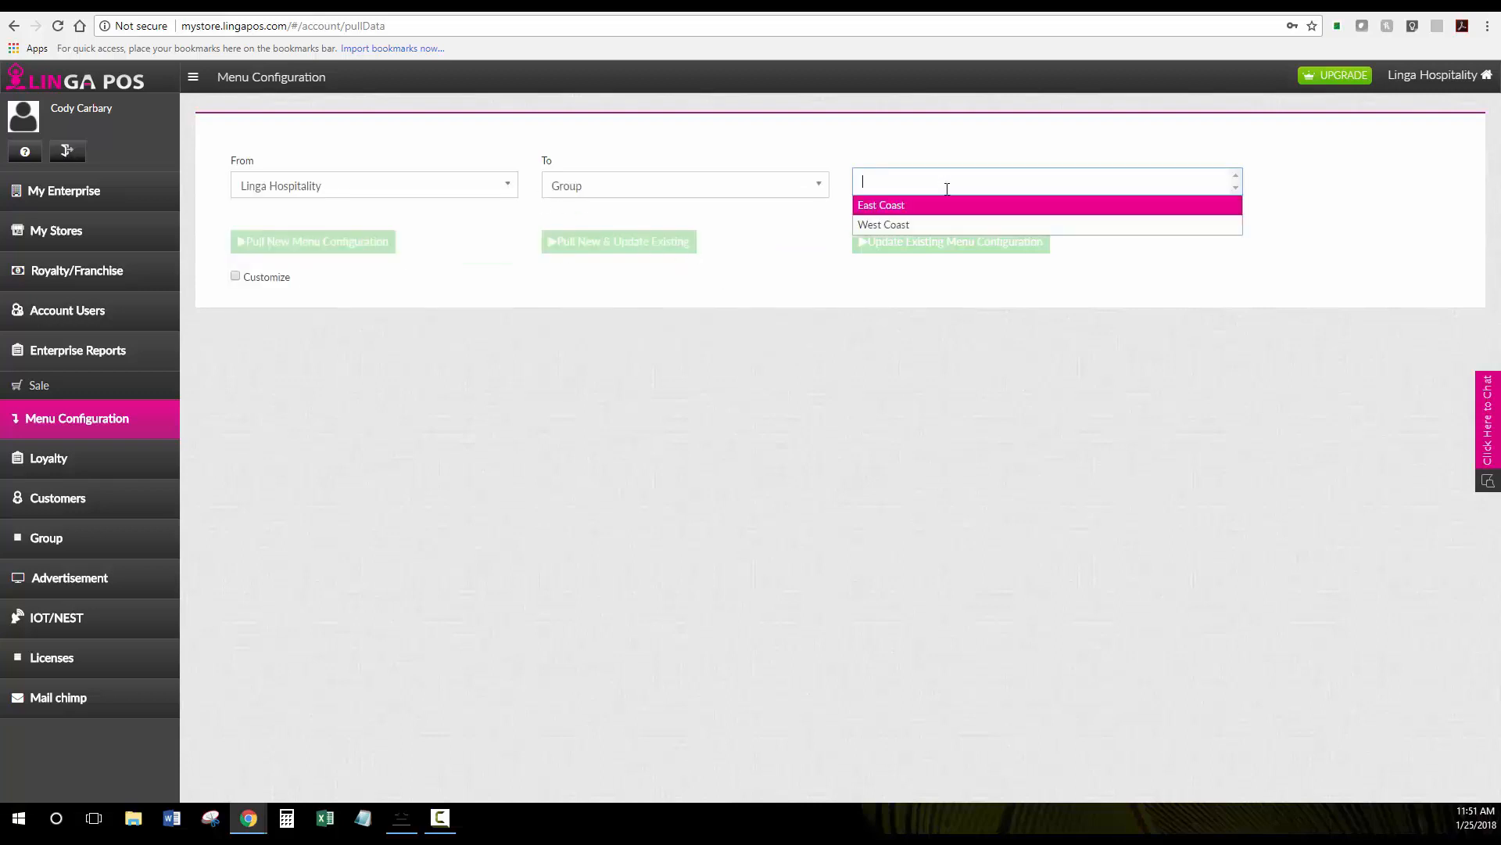
left_click(883, 224)
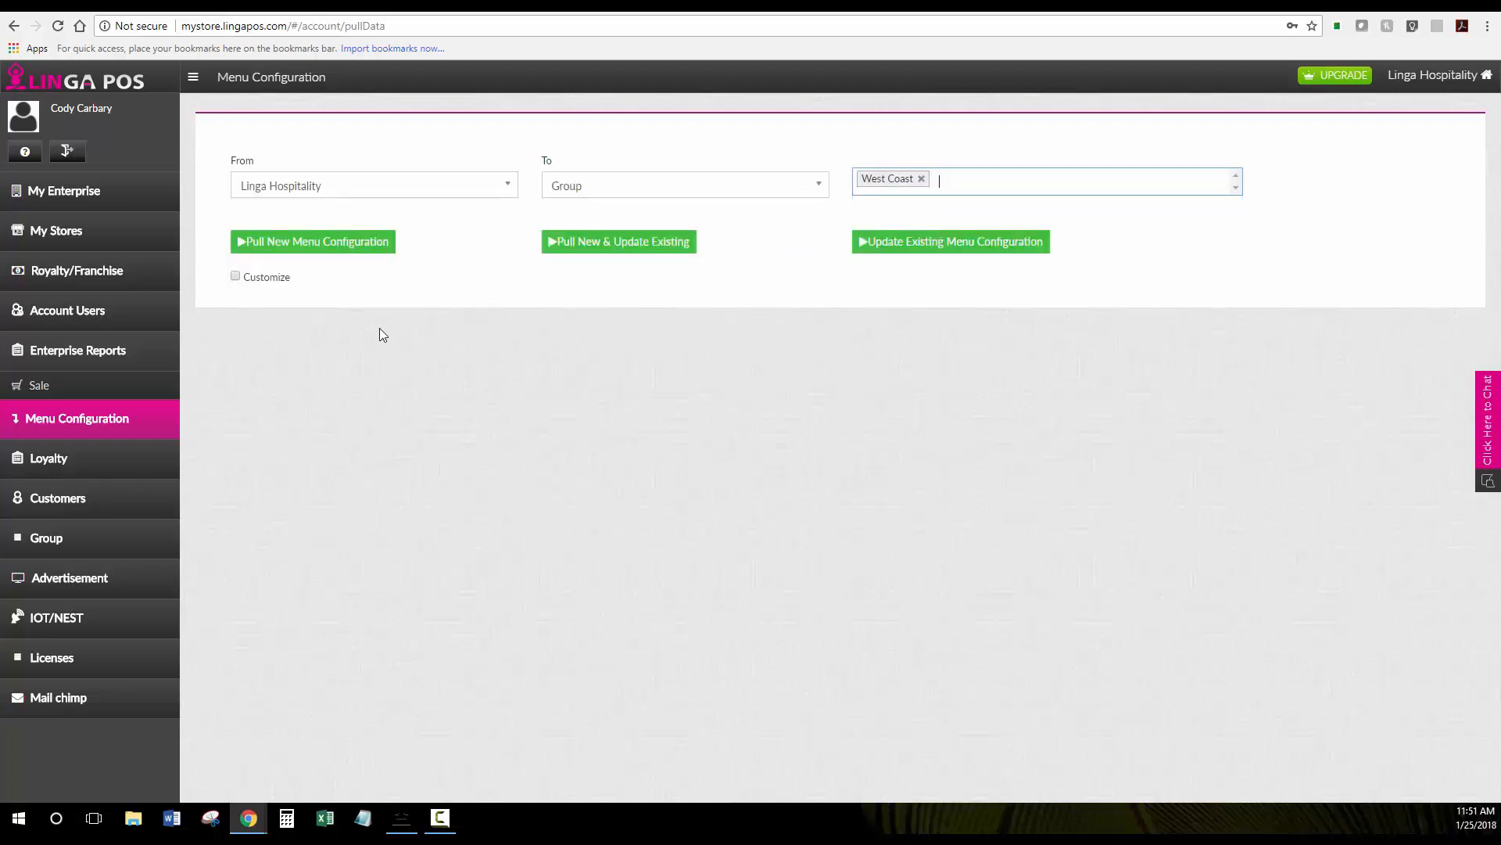
mouse_move(228, 402)
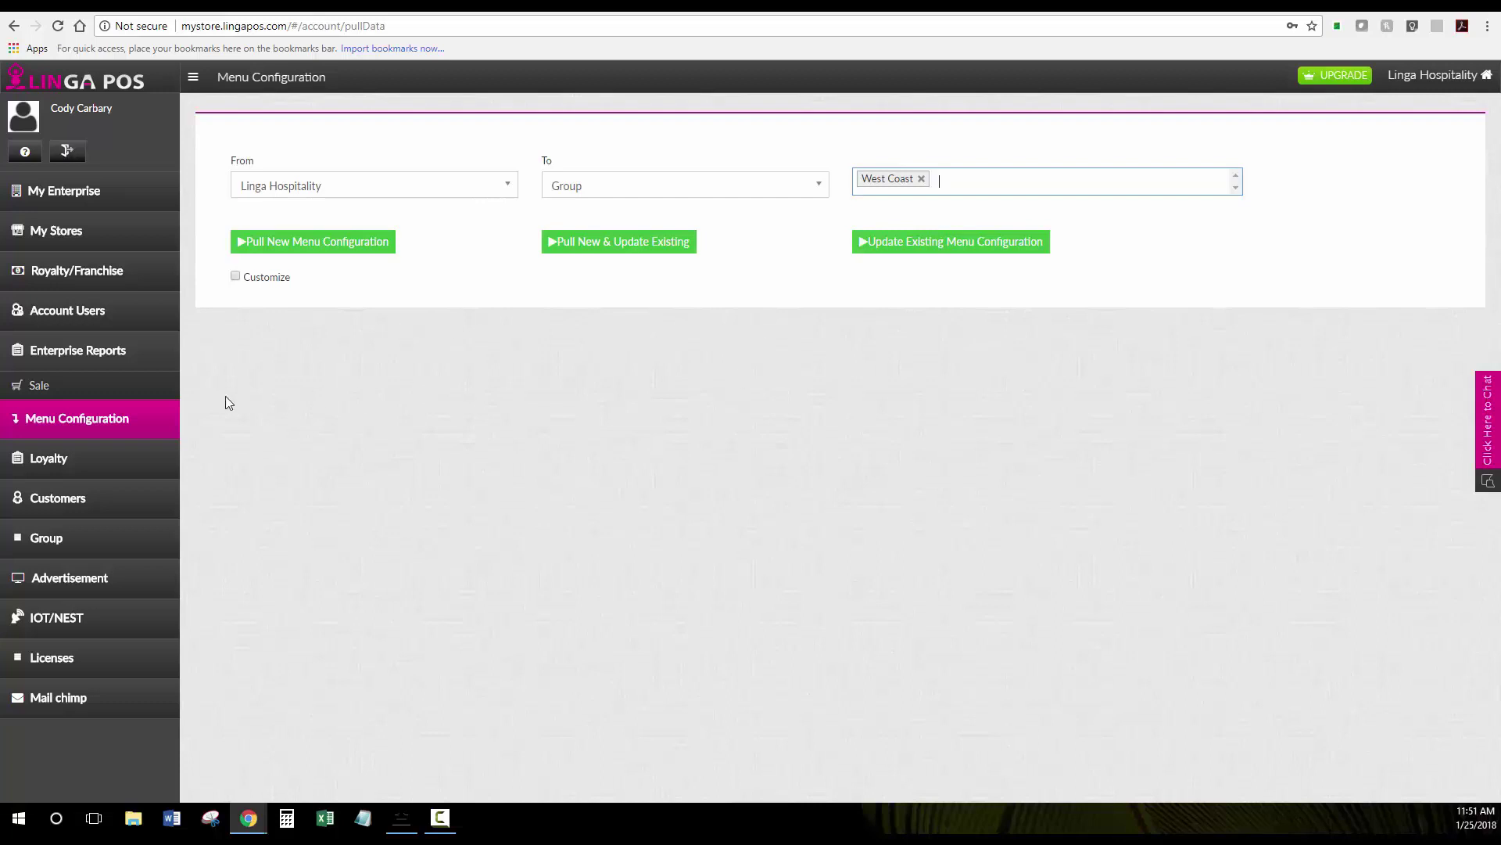
left_click(48, 458)
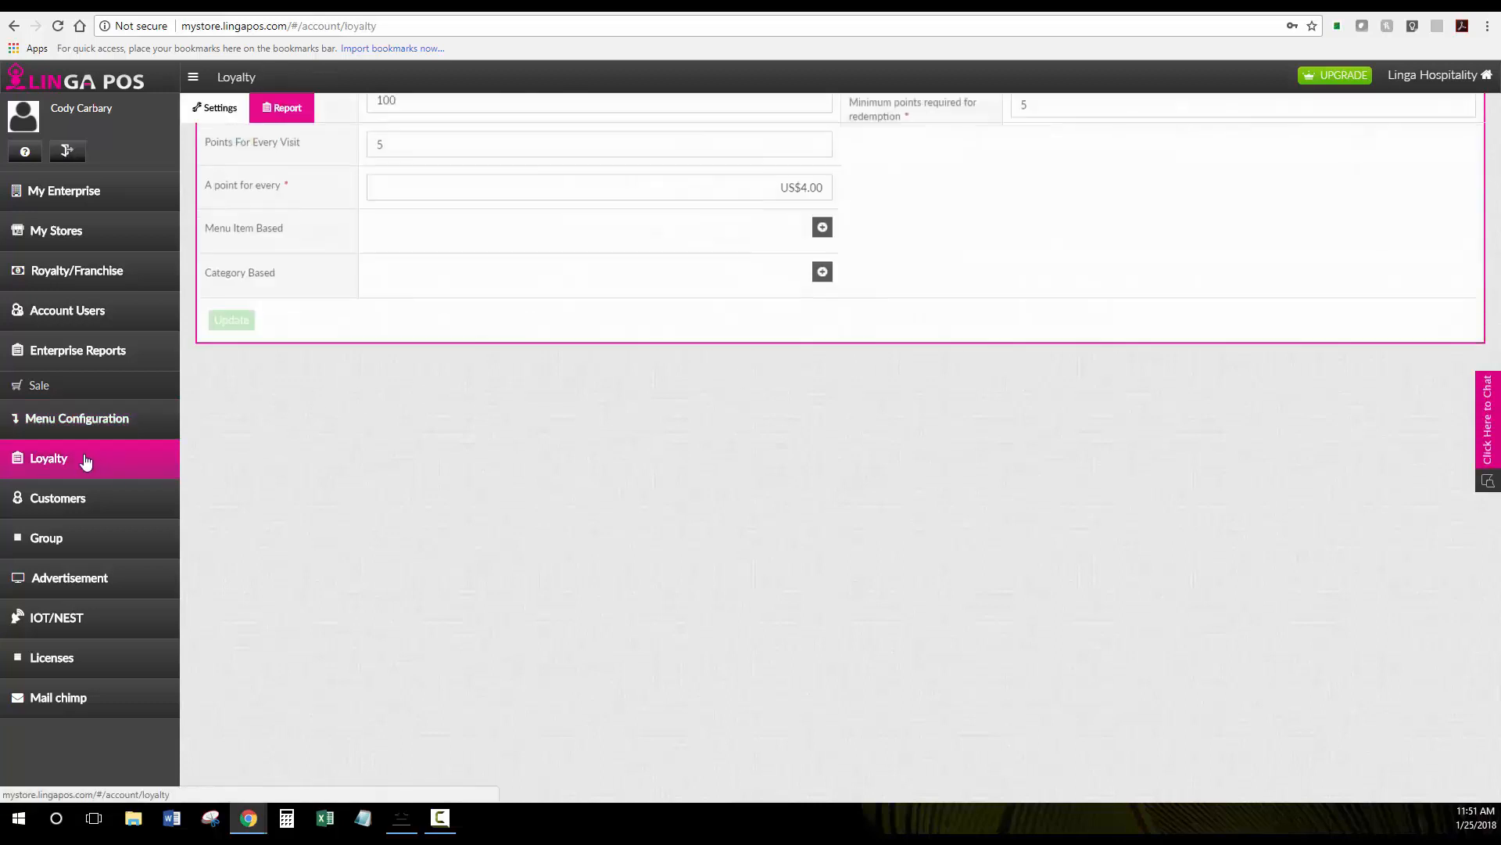
scroll("up", 3)
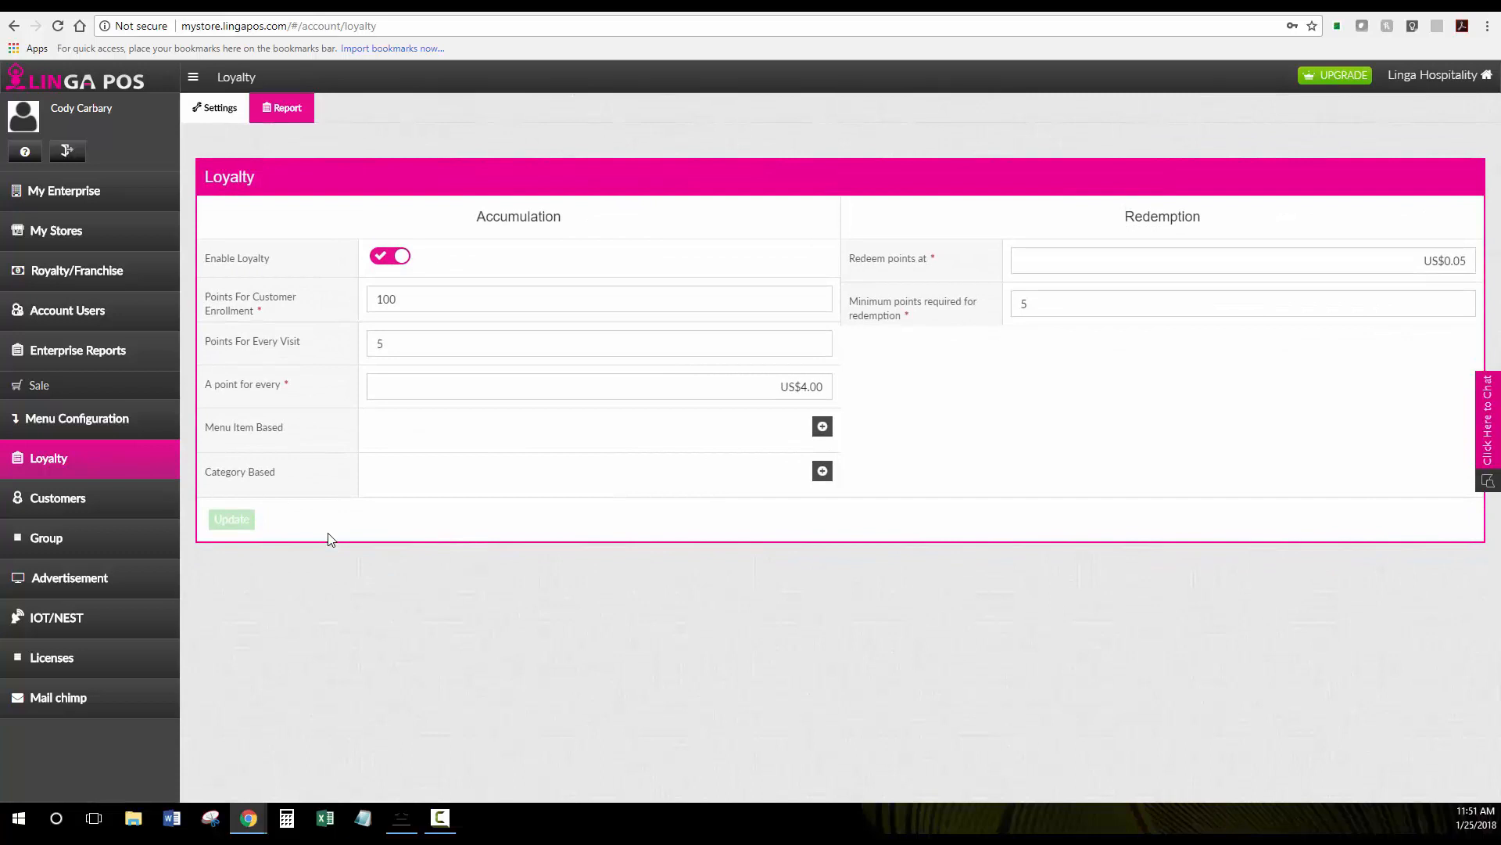
mouse_move(371, 290)
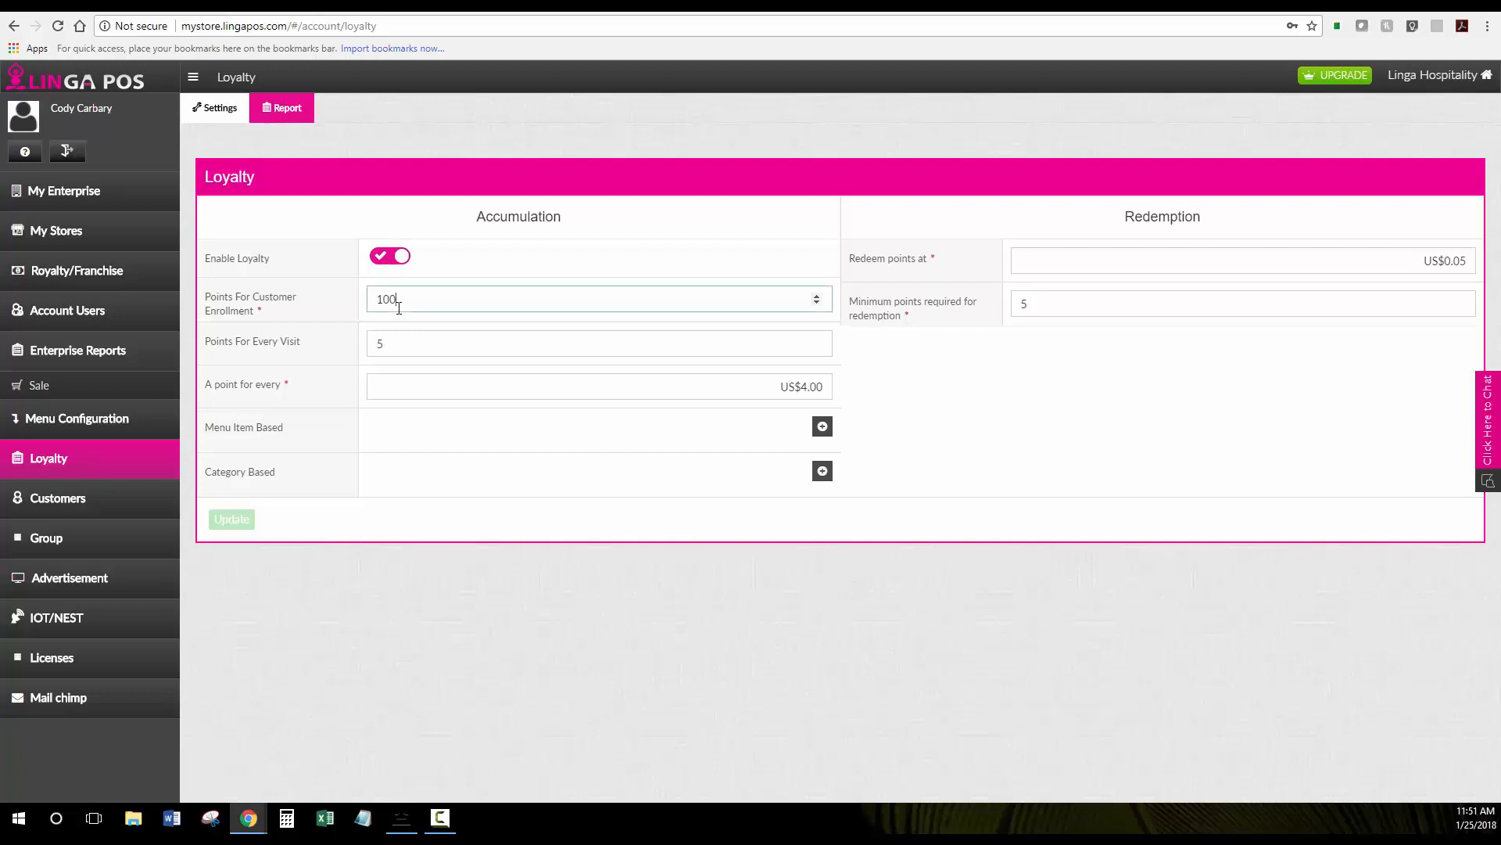
left_click(598, 342)
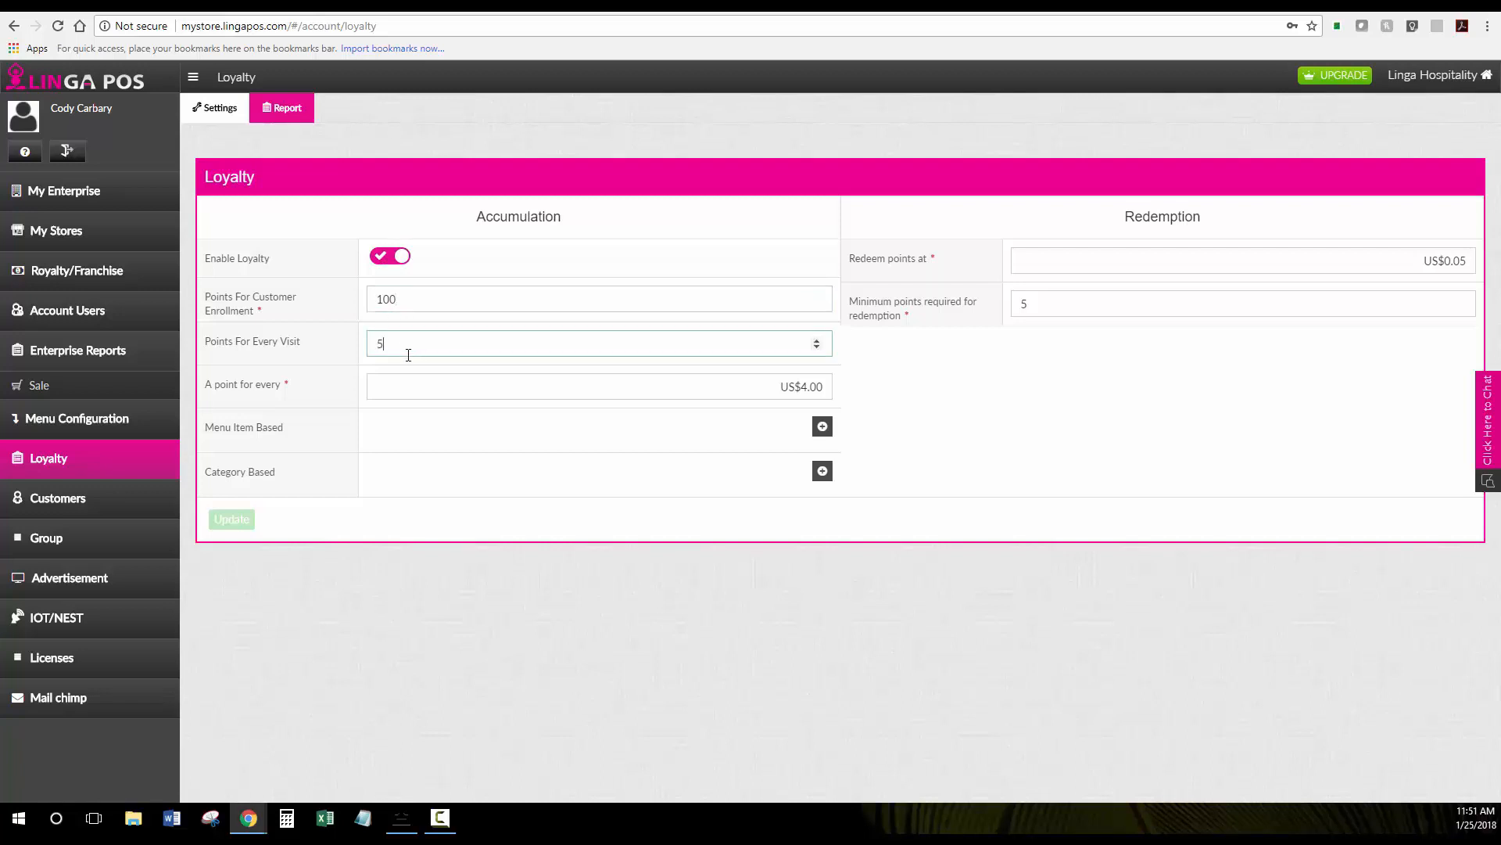
left_click(597, 386)
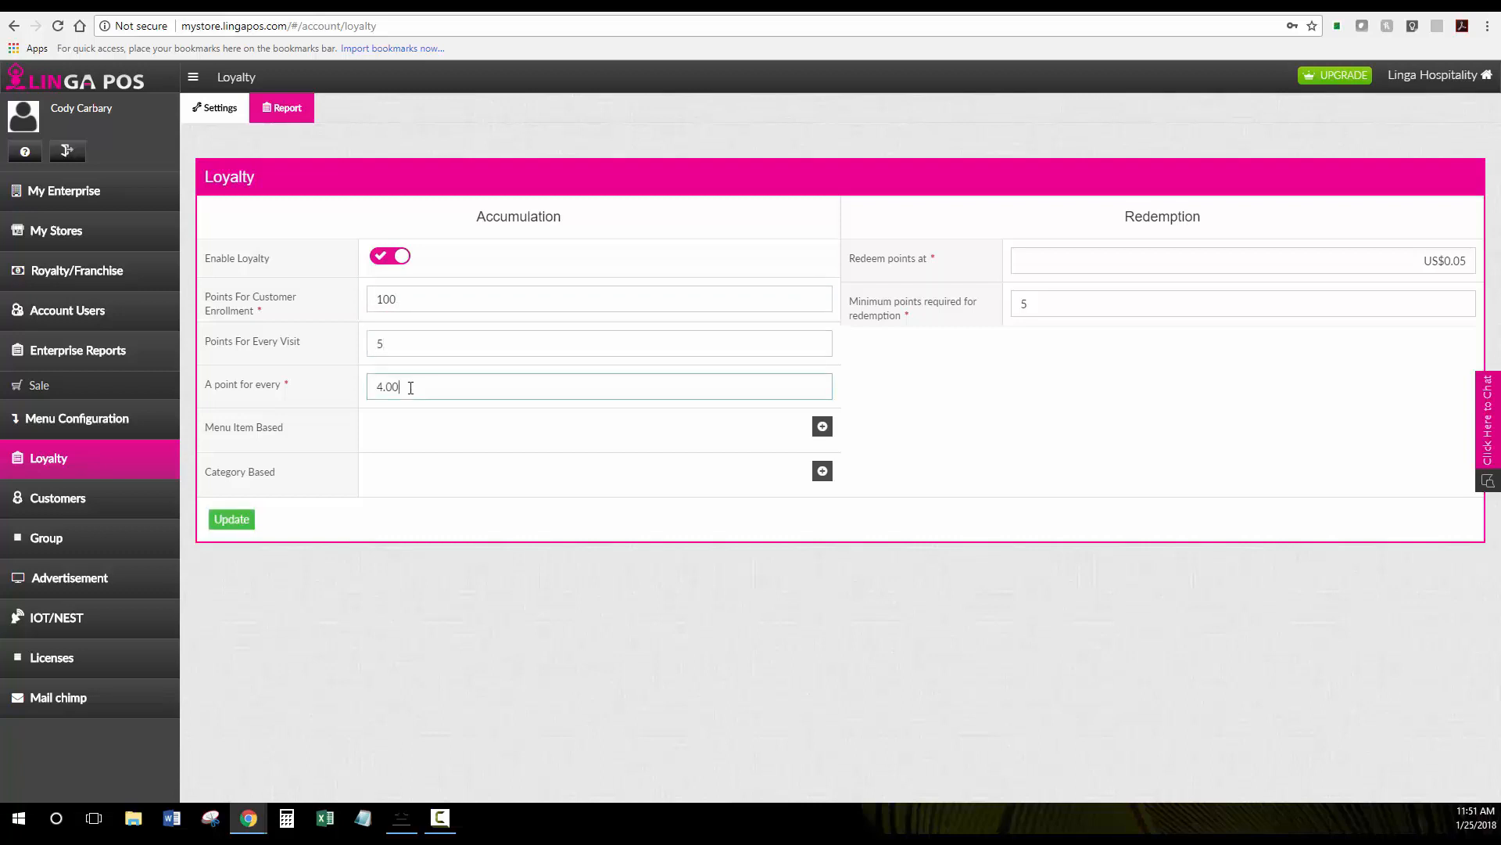
mouse_move(400, 436)
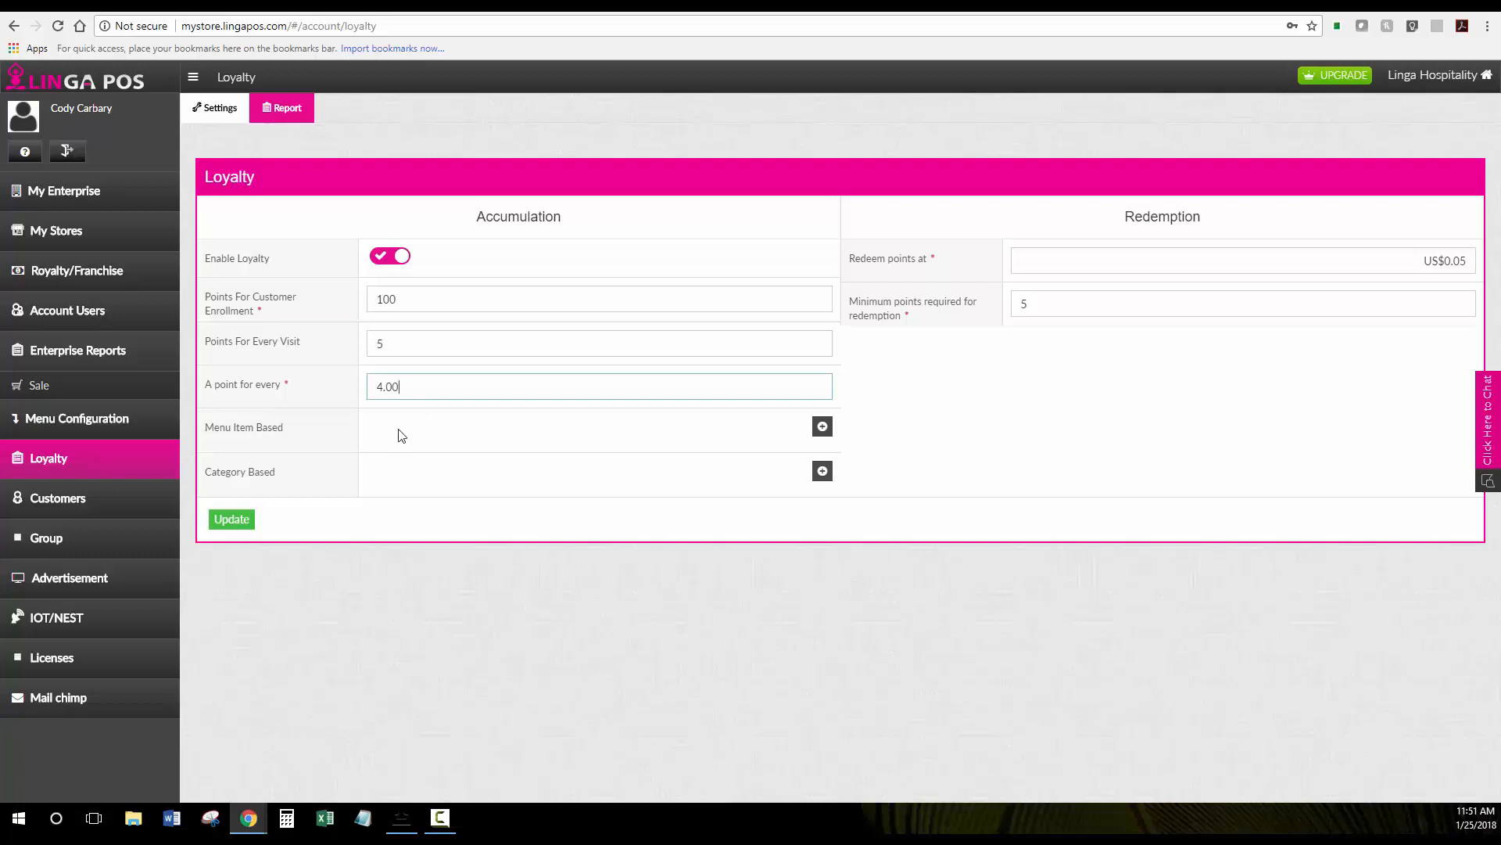
mouse_move(409, 486)
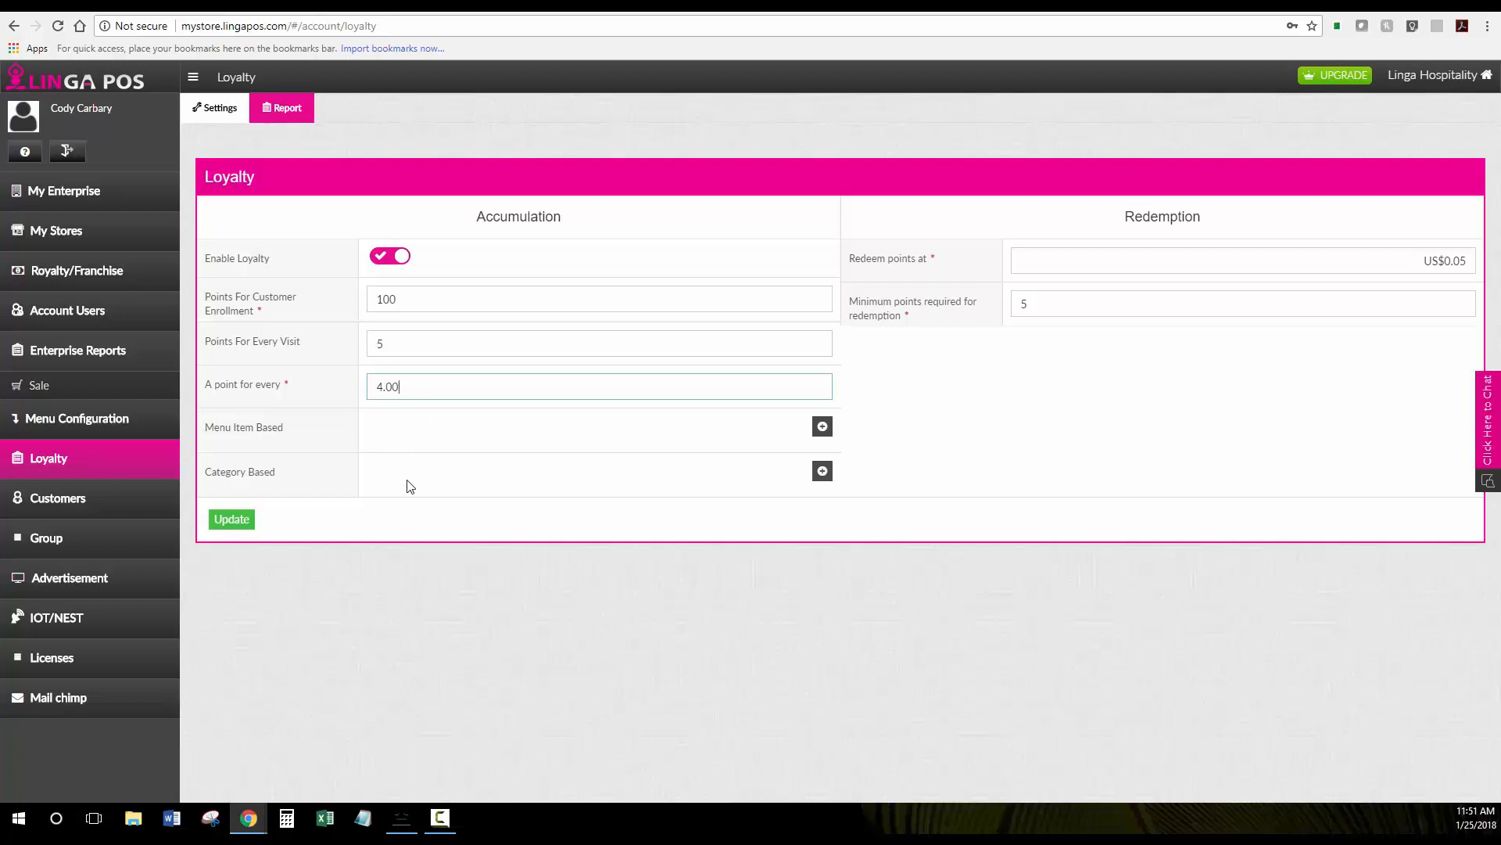
mouse_move(391, 440)
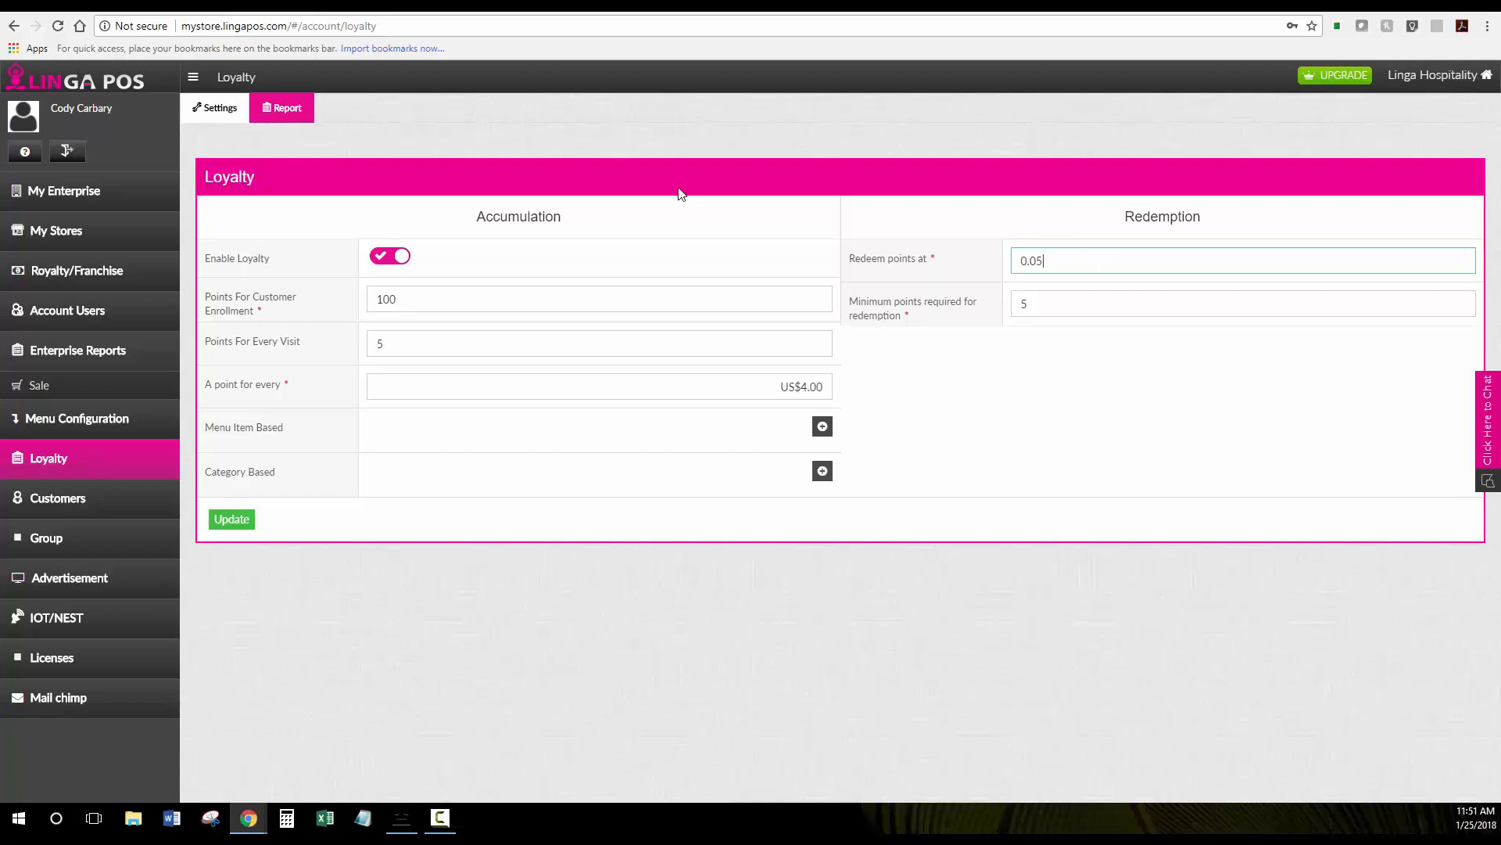
- Run the Loyalty report listing five customers' total and redeemed points
left_click(281, 107)
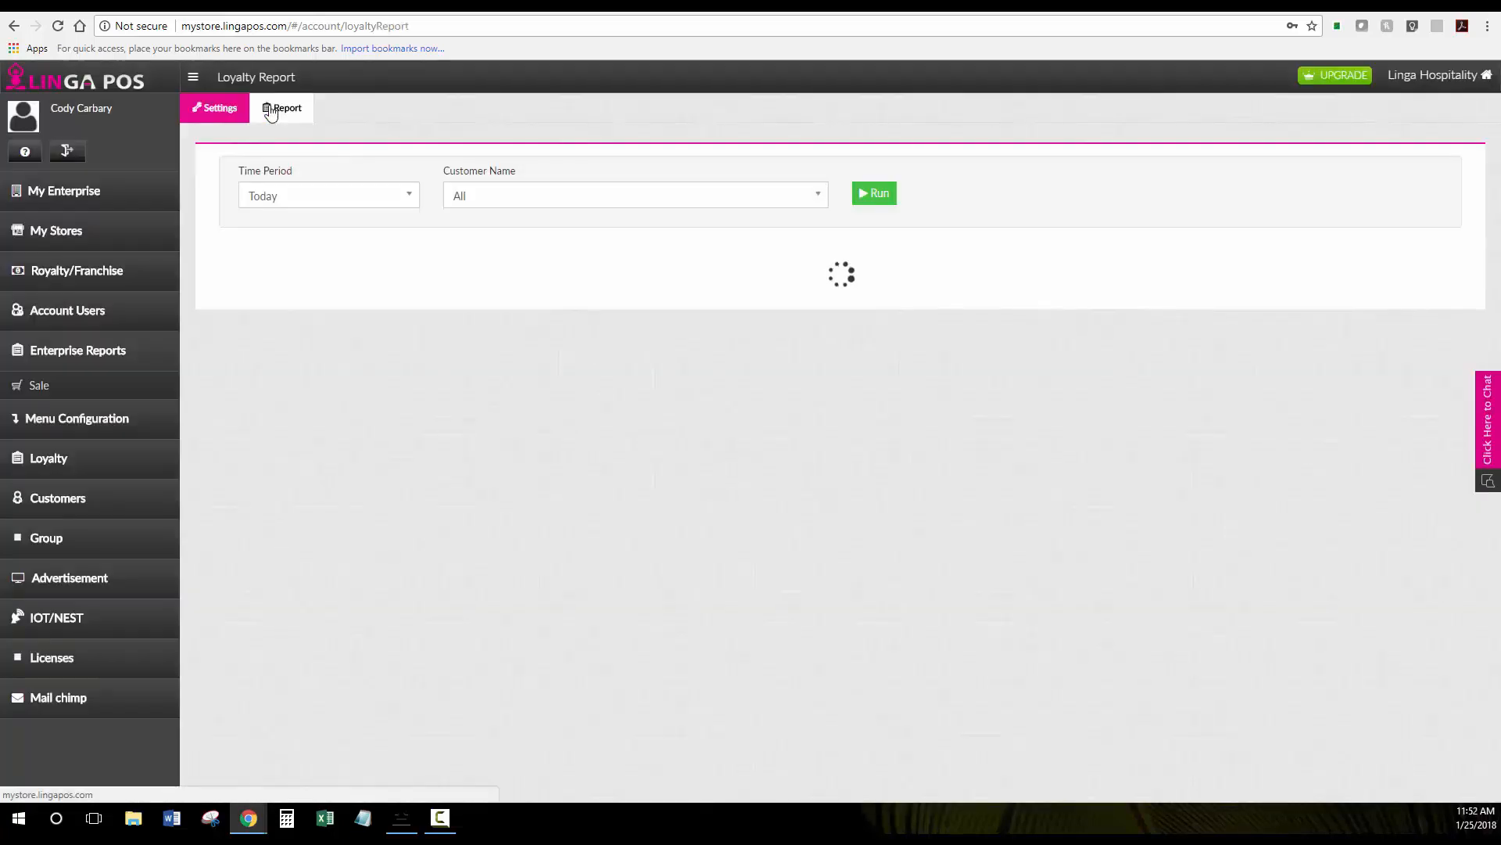
left_click(873, 192)
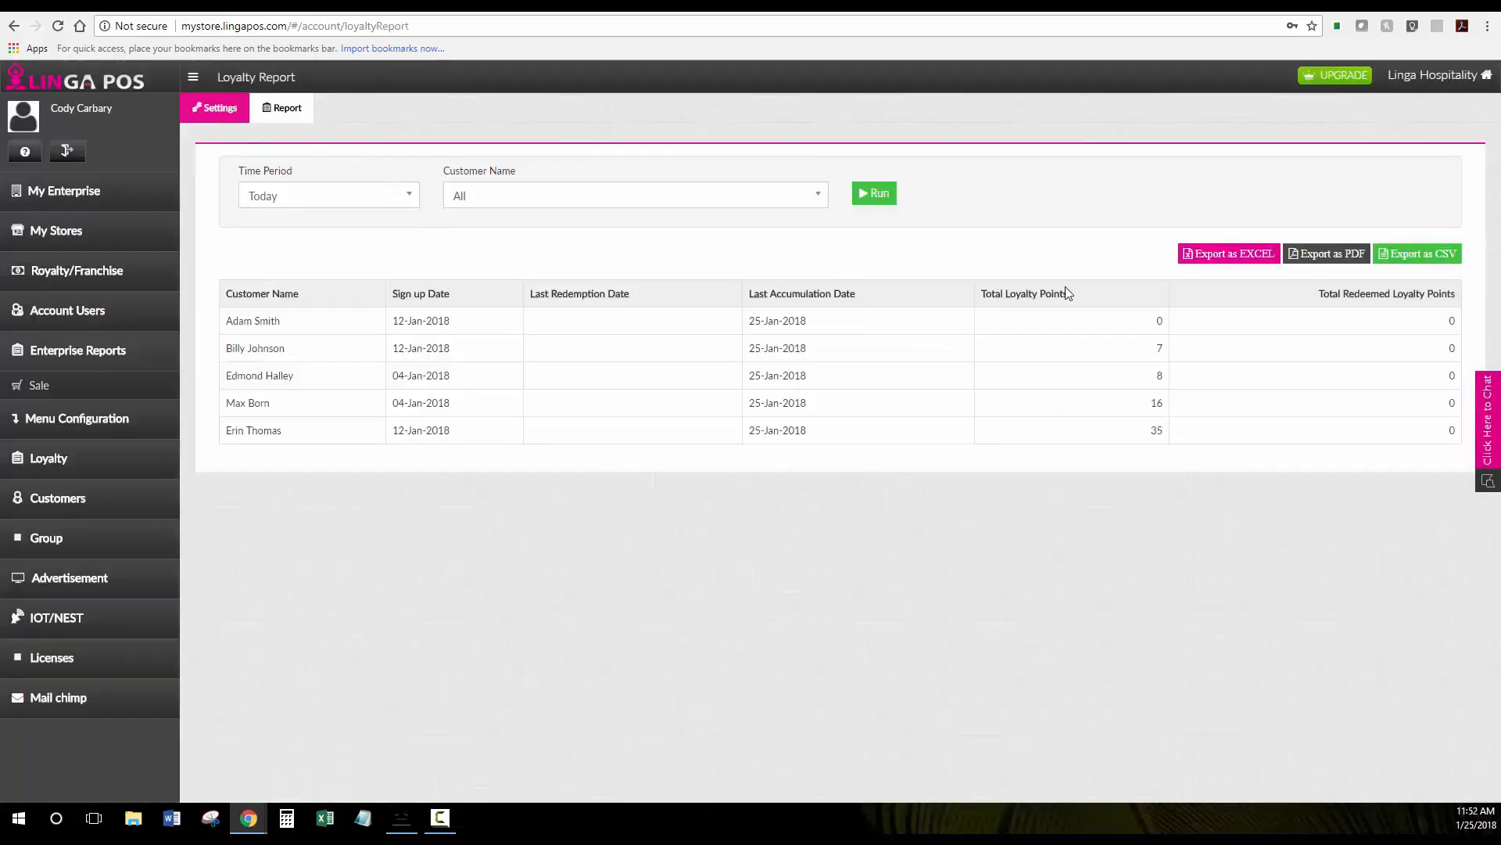
mouse_move(1395, 398)
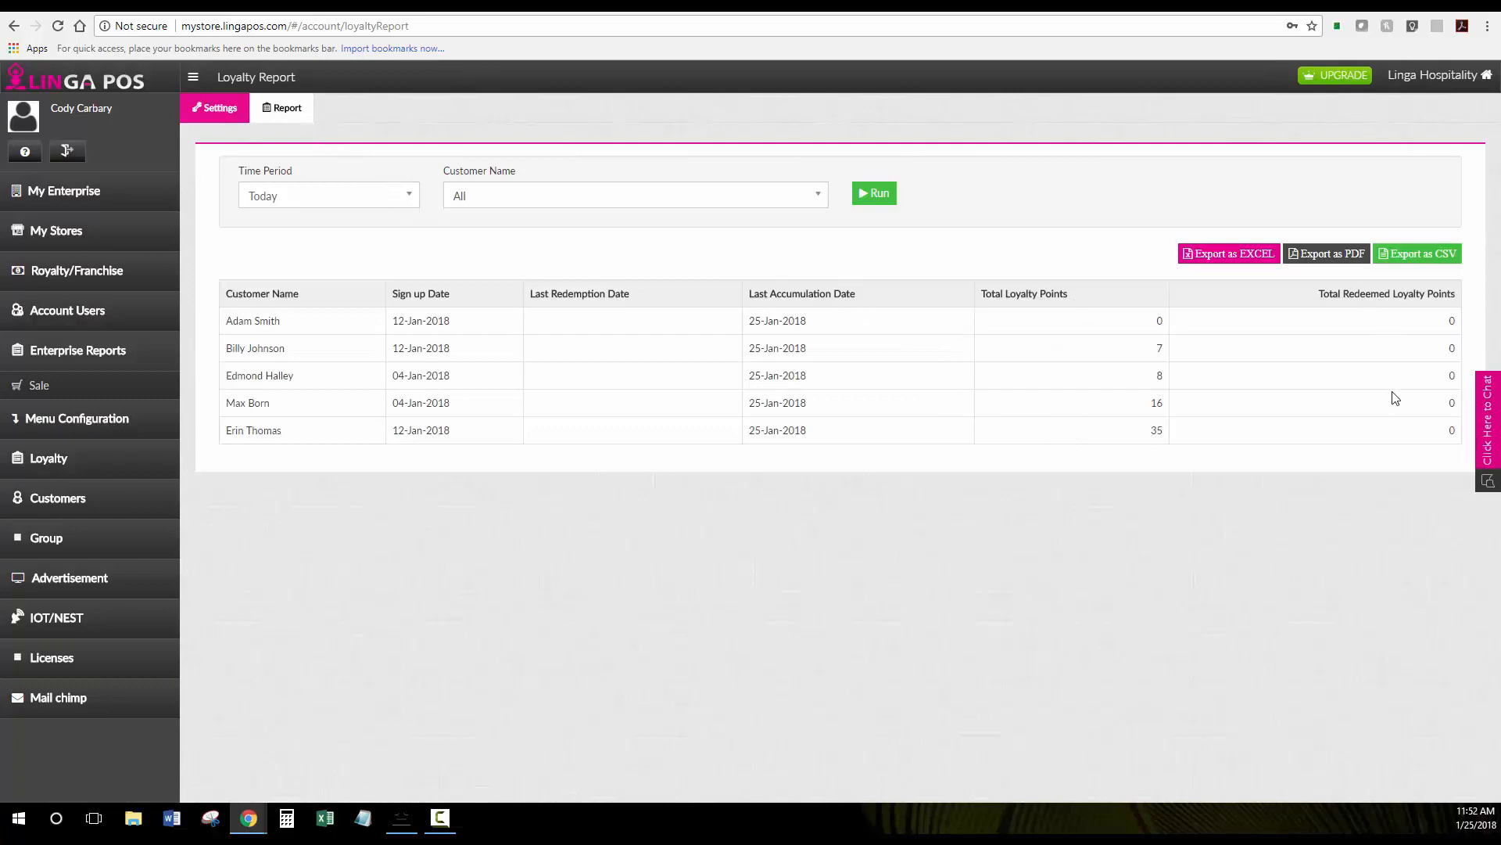
mouse_move(1121, 448)
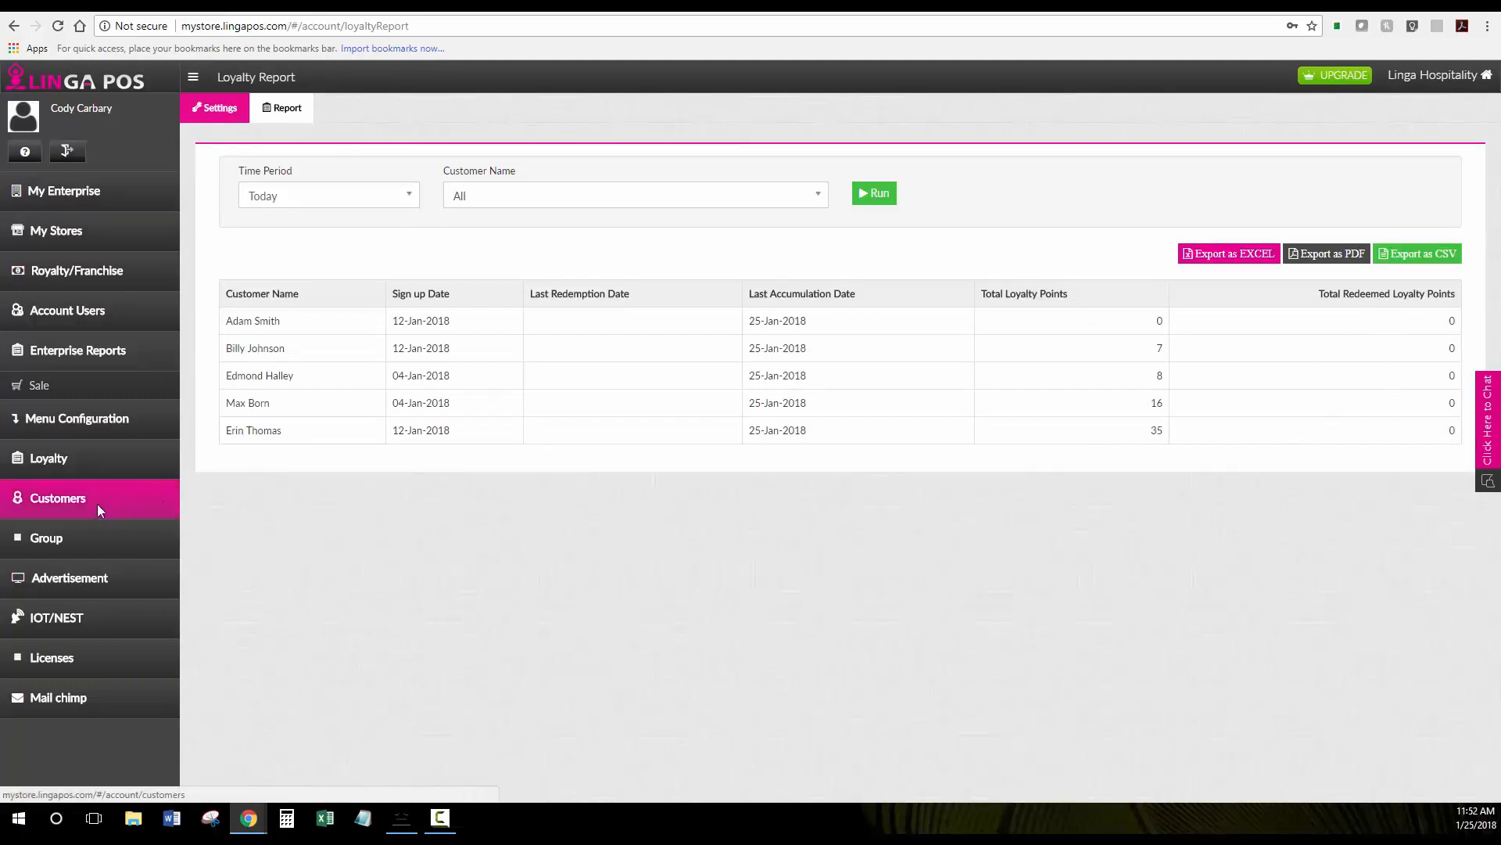
- Open the Customers page listing enterprise customers with phone numbers
left_click(57, 498)
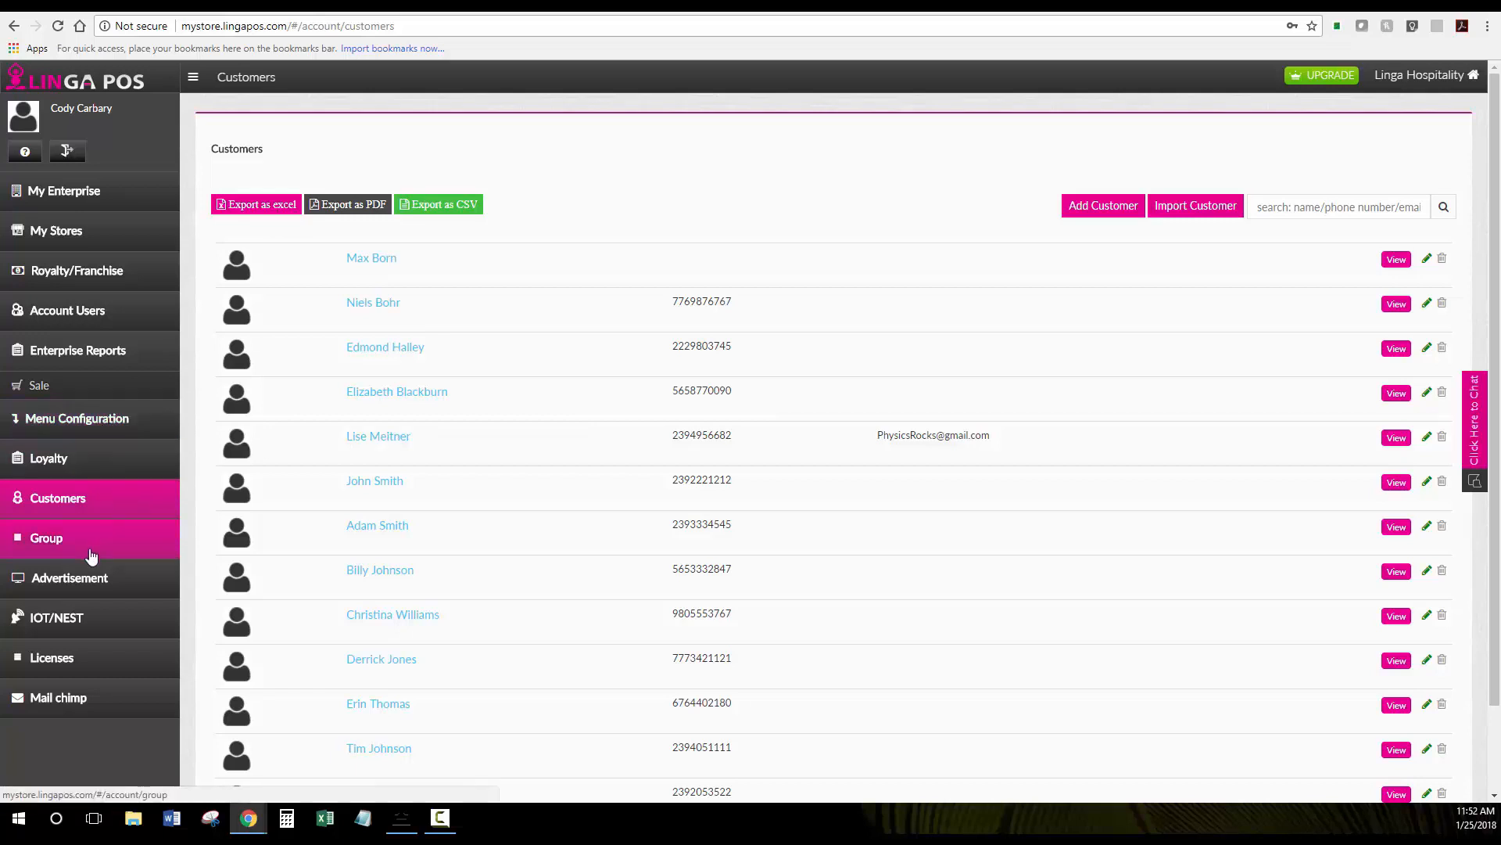
- Open the Groups page showing the East Coast and West Coast groups
left_click(46, 538)
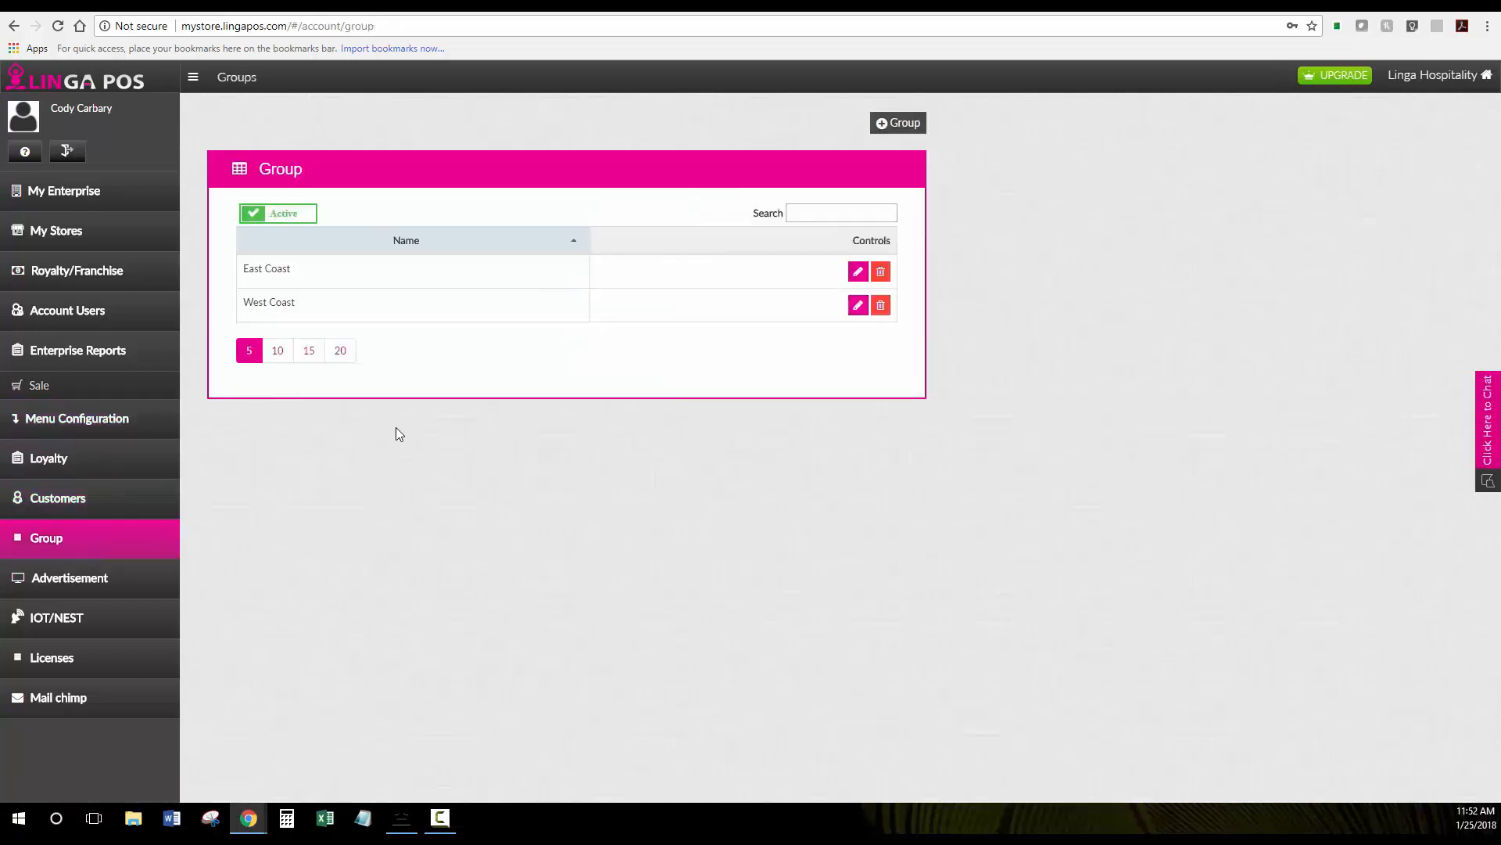
mouse_move(355, 367)
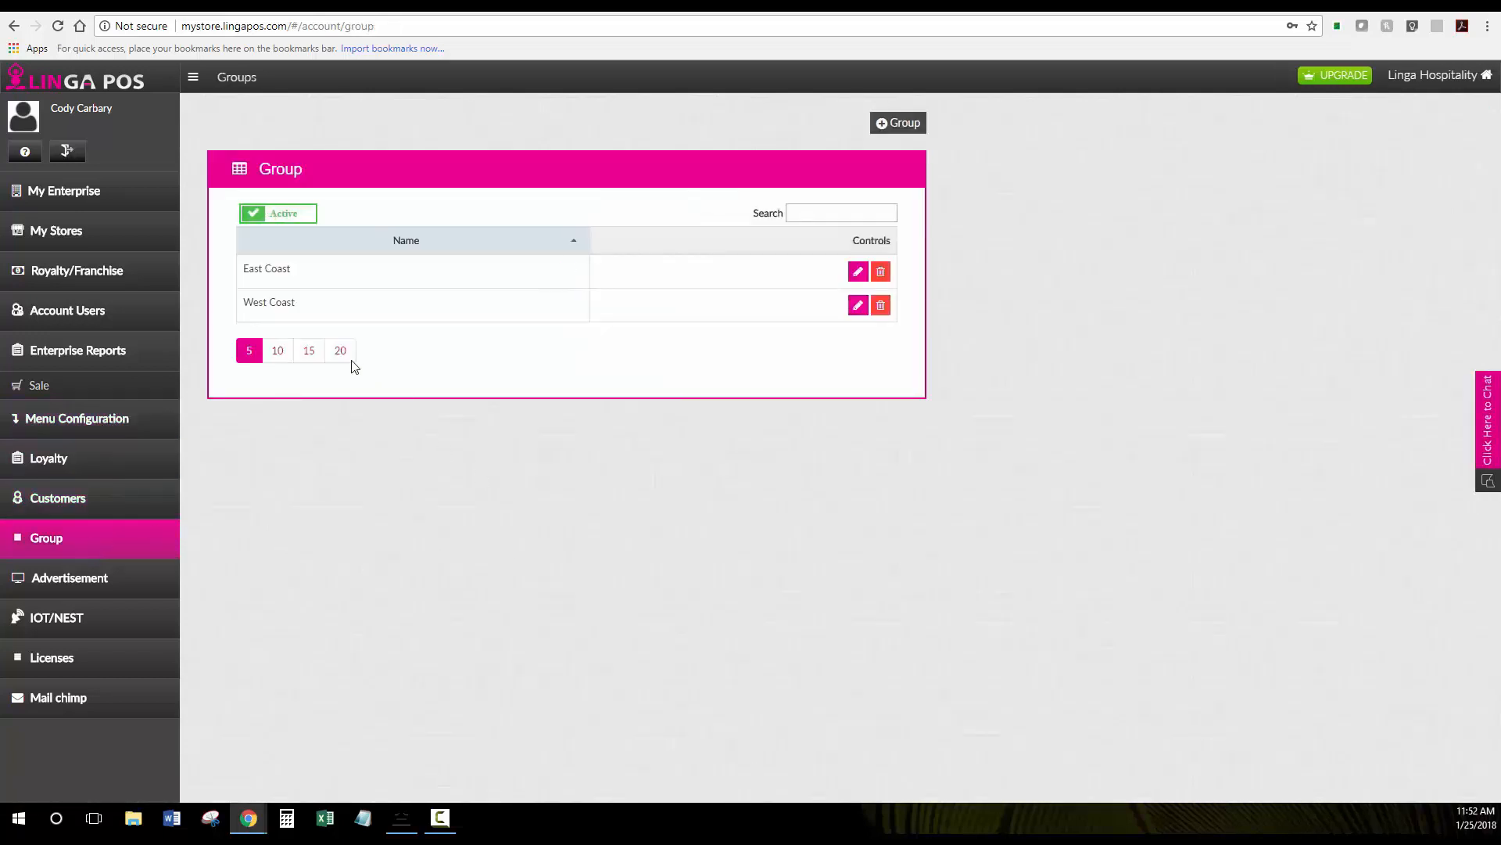
mouse_move(316, 278)
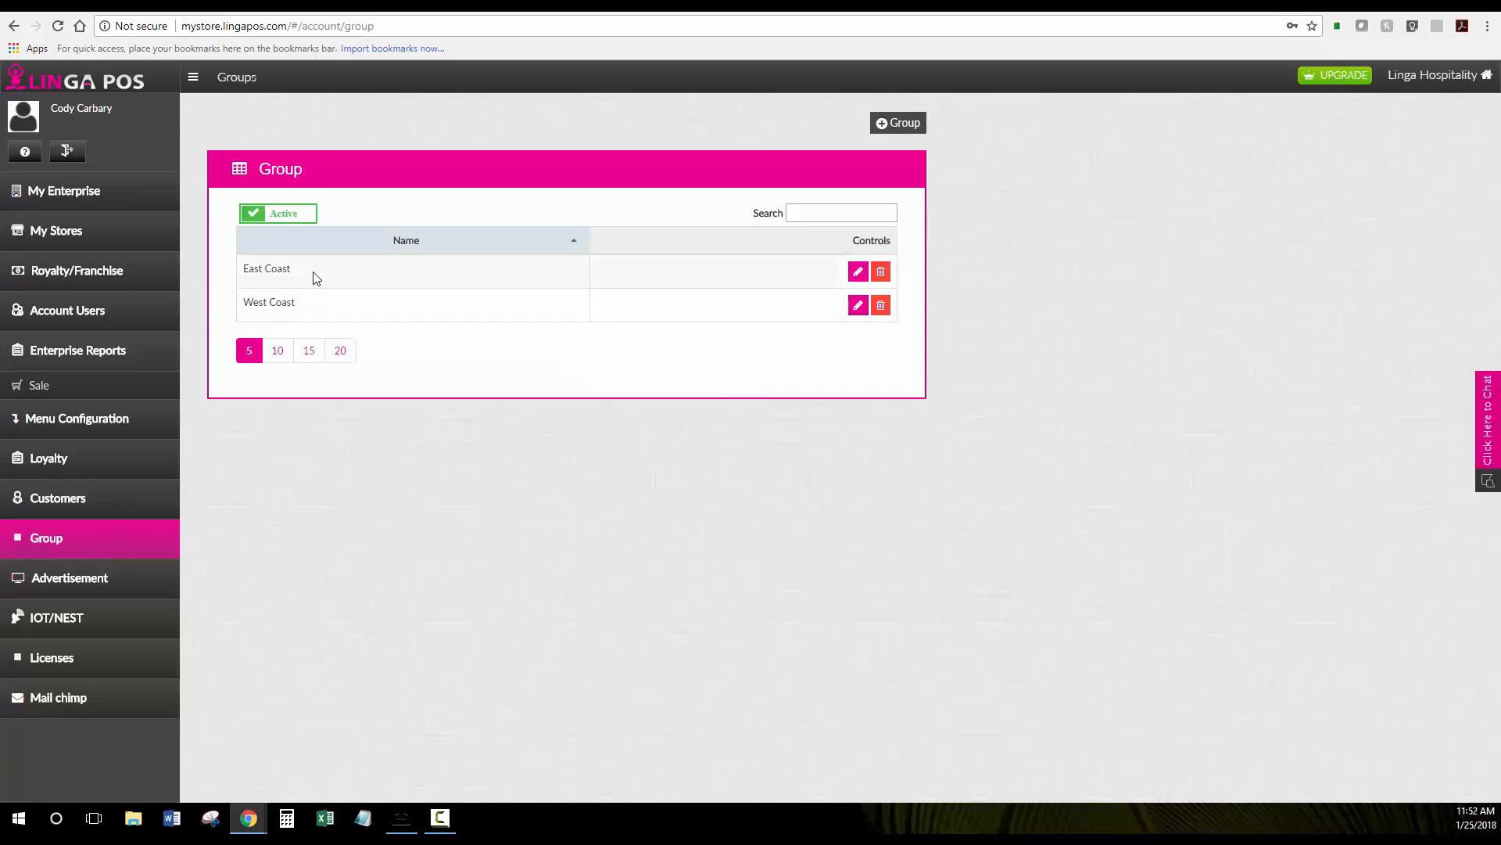
mouse_move(309, 329)
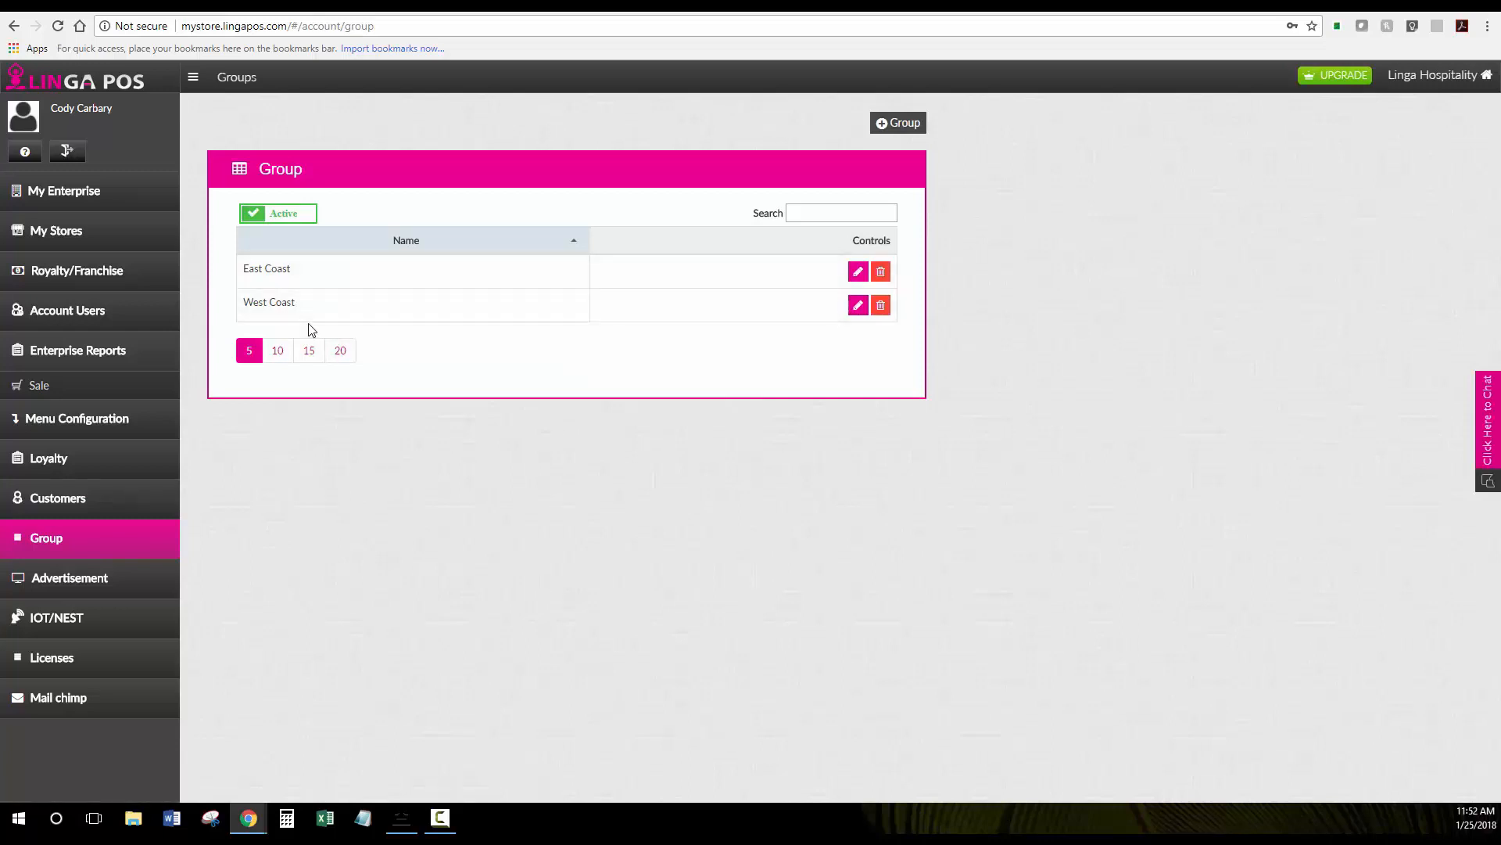
mouse_move(69, 577)
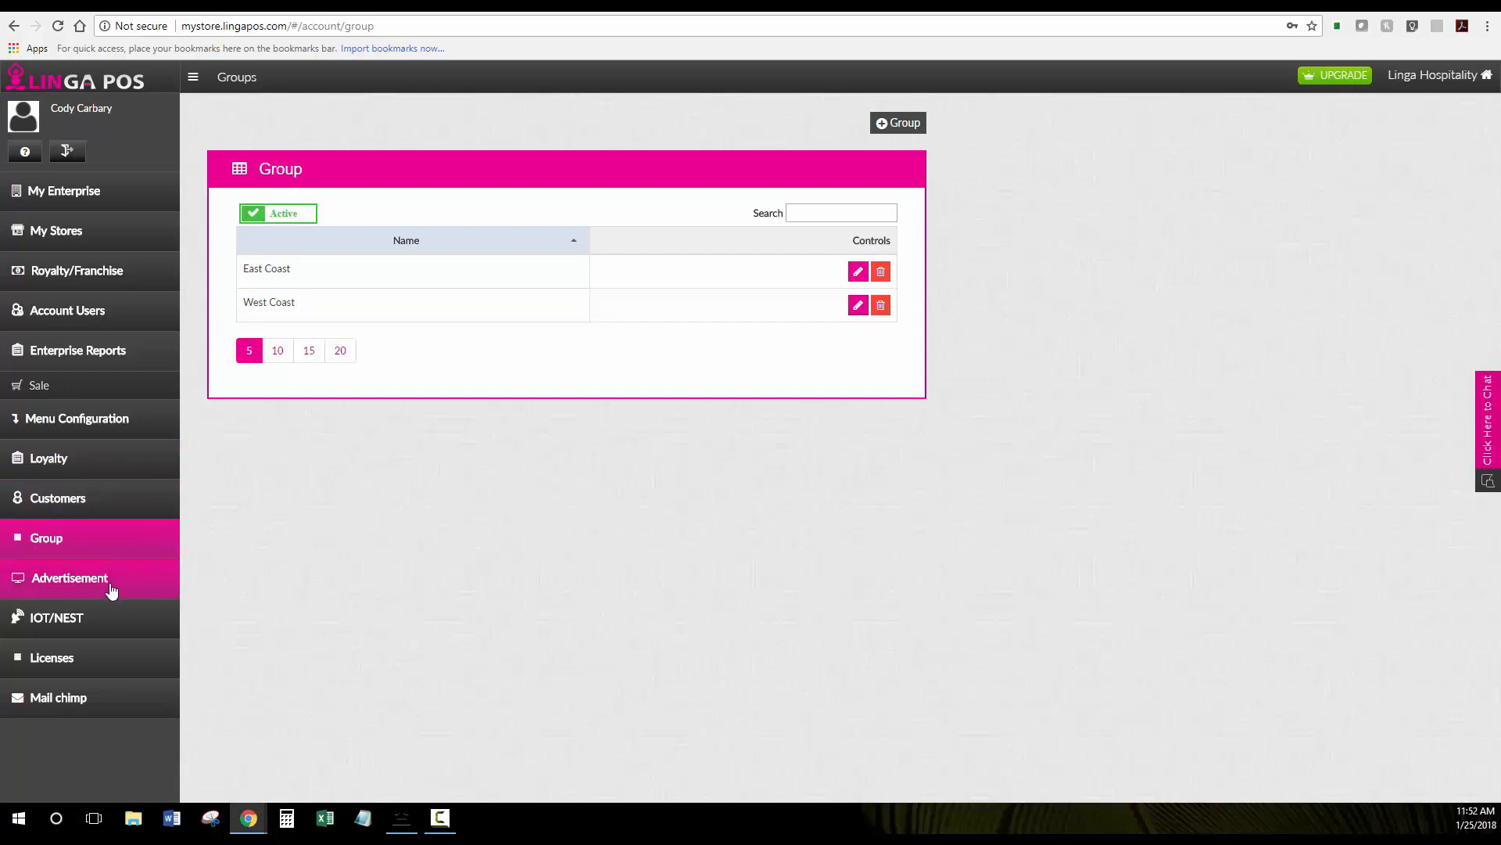
- Browse Advertisement, IOT/NEST and the iPad Licenses table, ending on the Mail chimp page
left_click(68, 576)
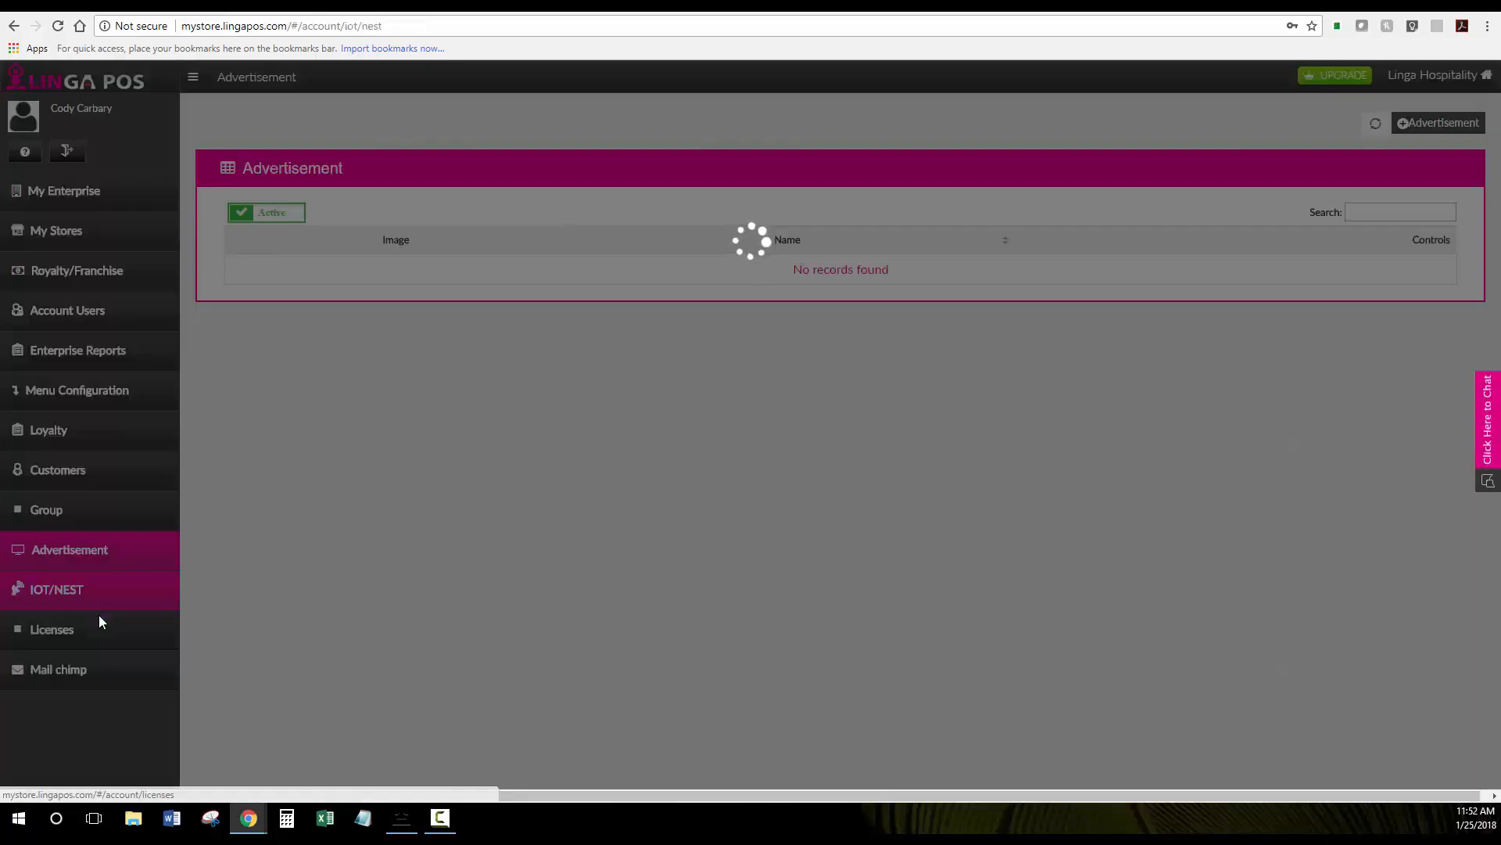
left_click(56, 589)
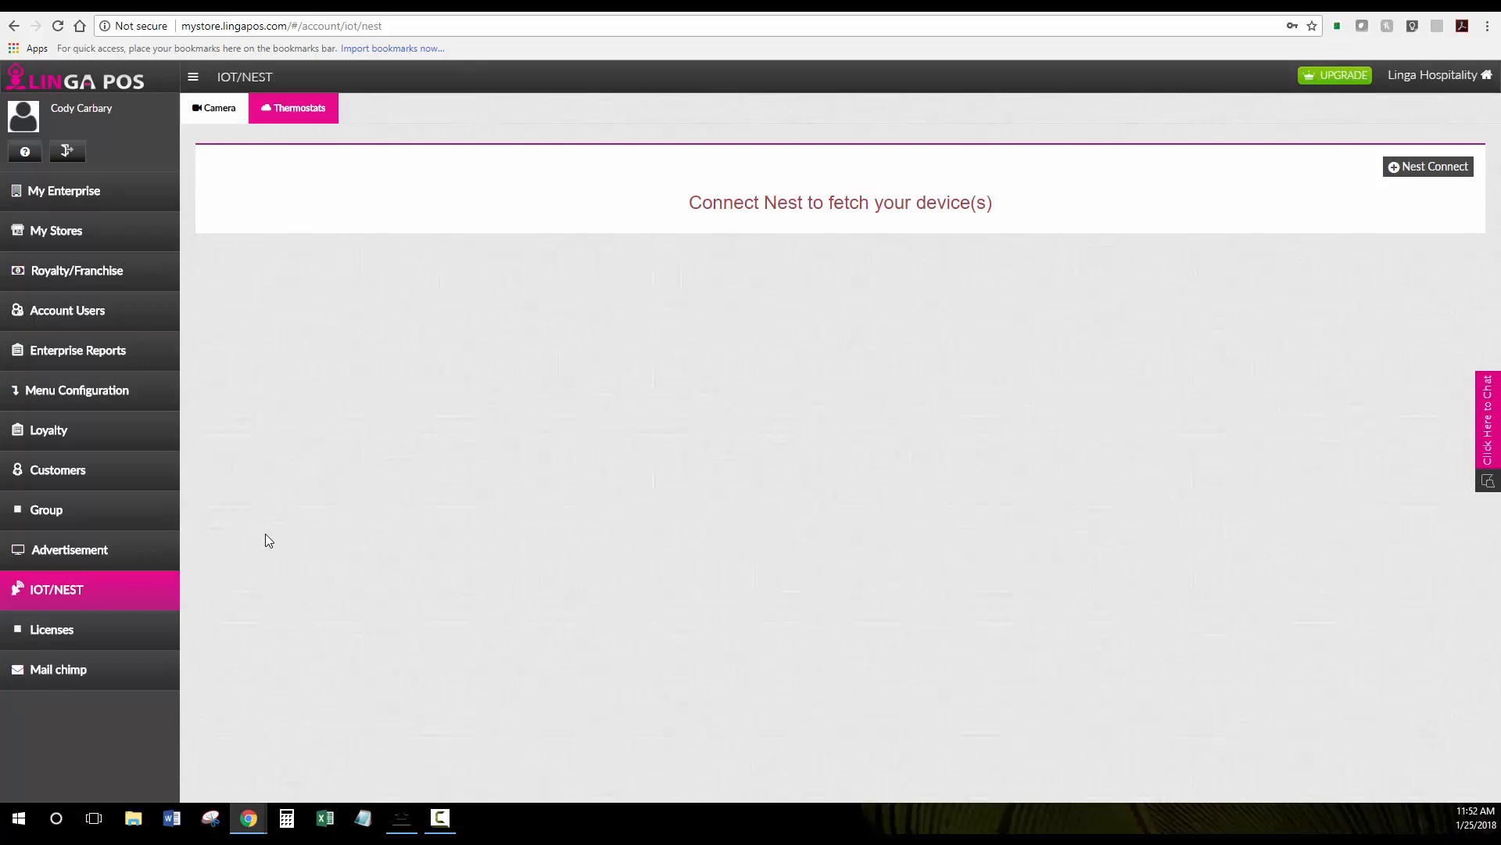
mouse_move(105, 629)
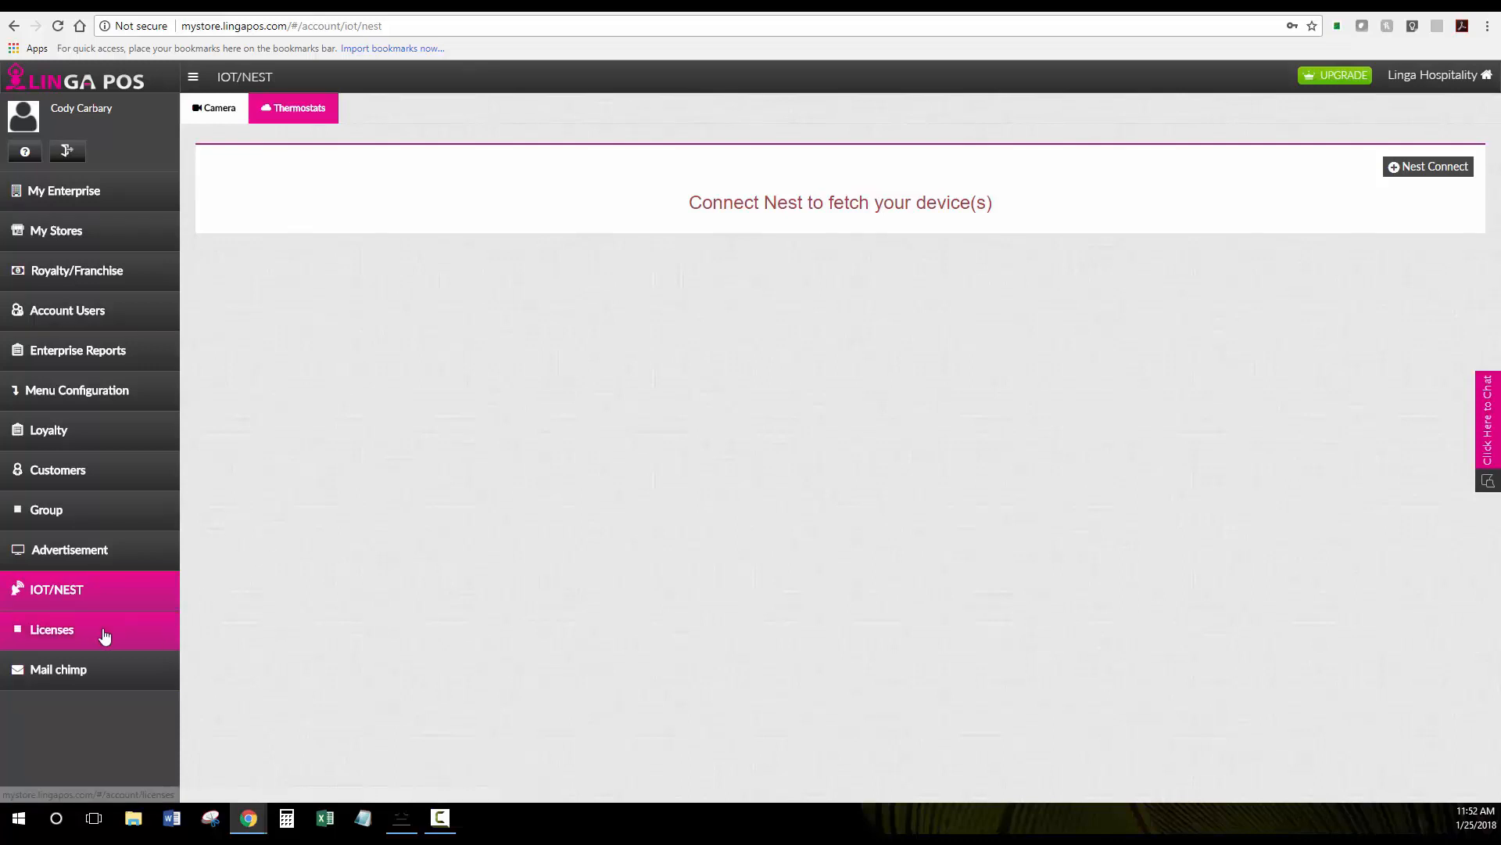
left_click(52, 629)
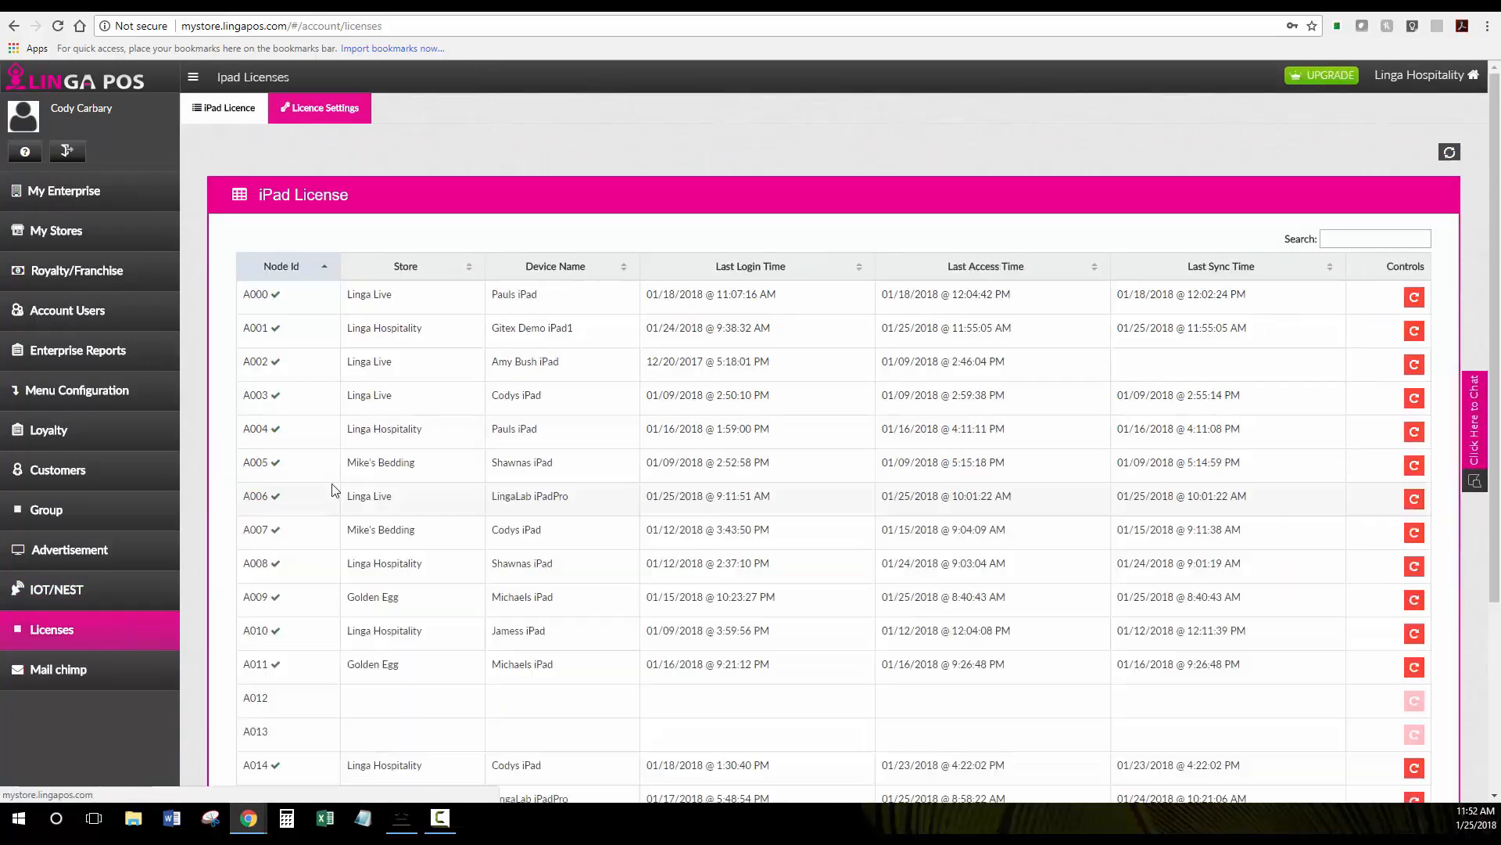
scroll("down", 3)
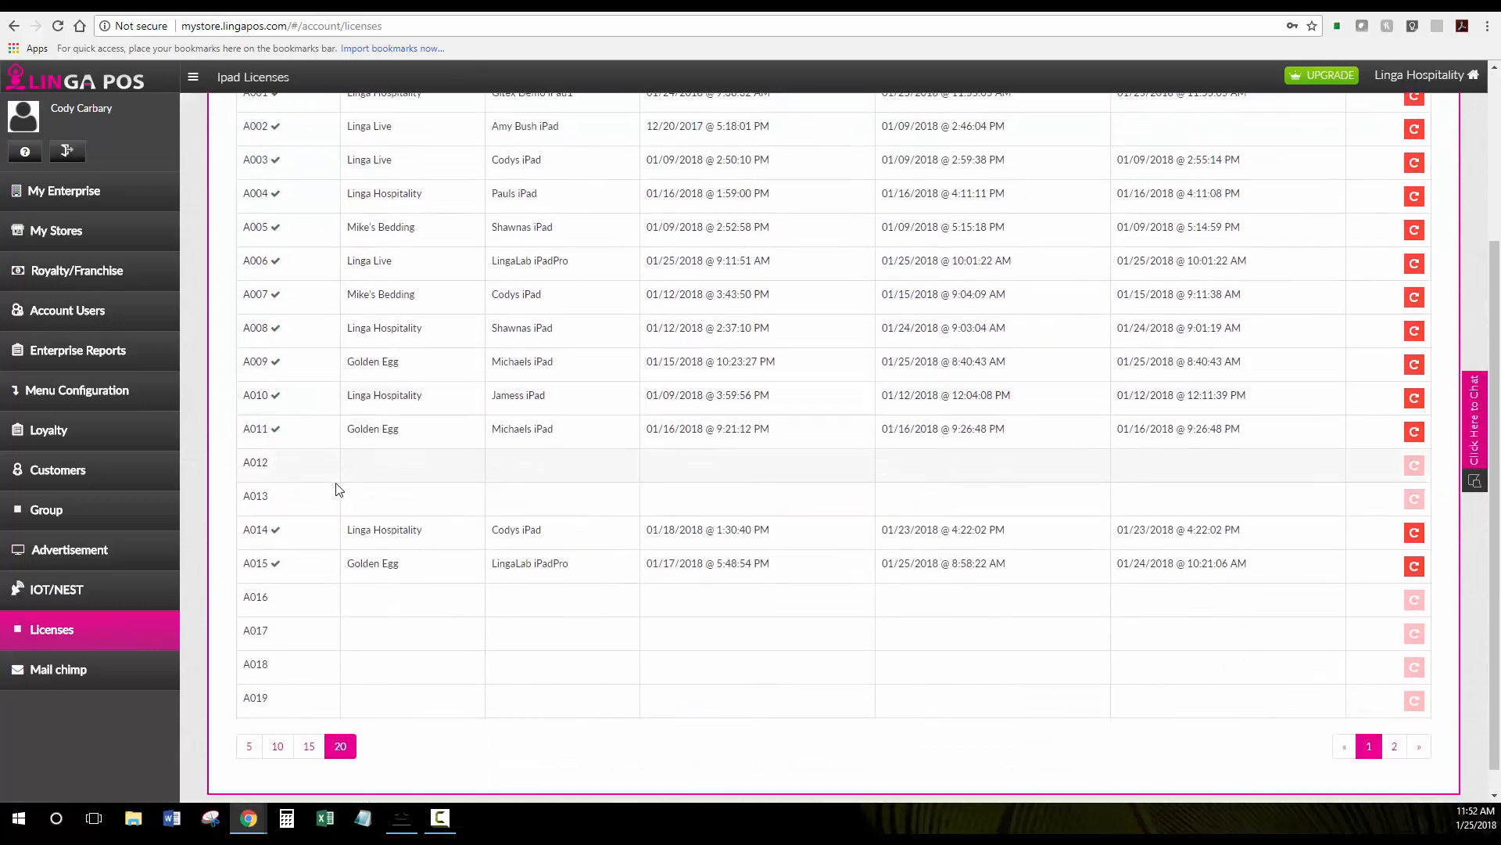
scroll("up", 3)
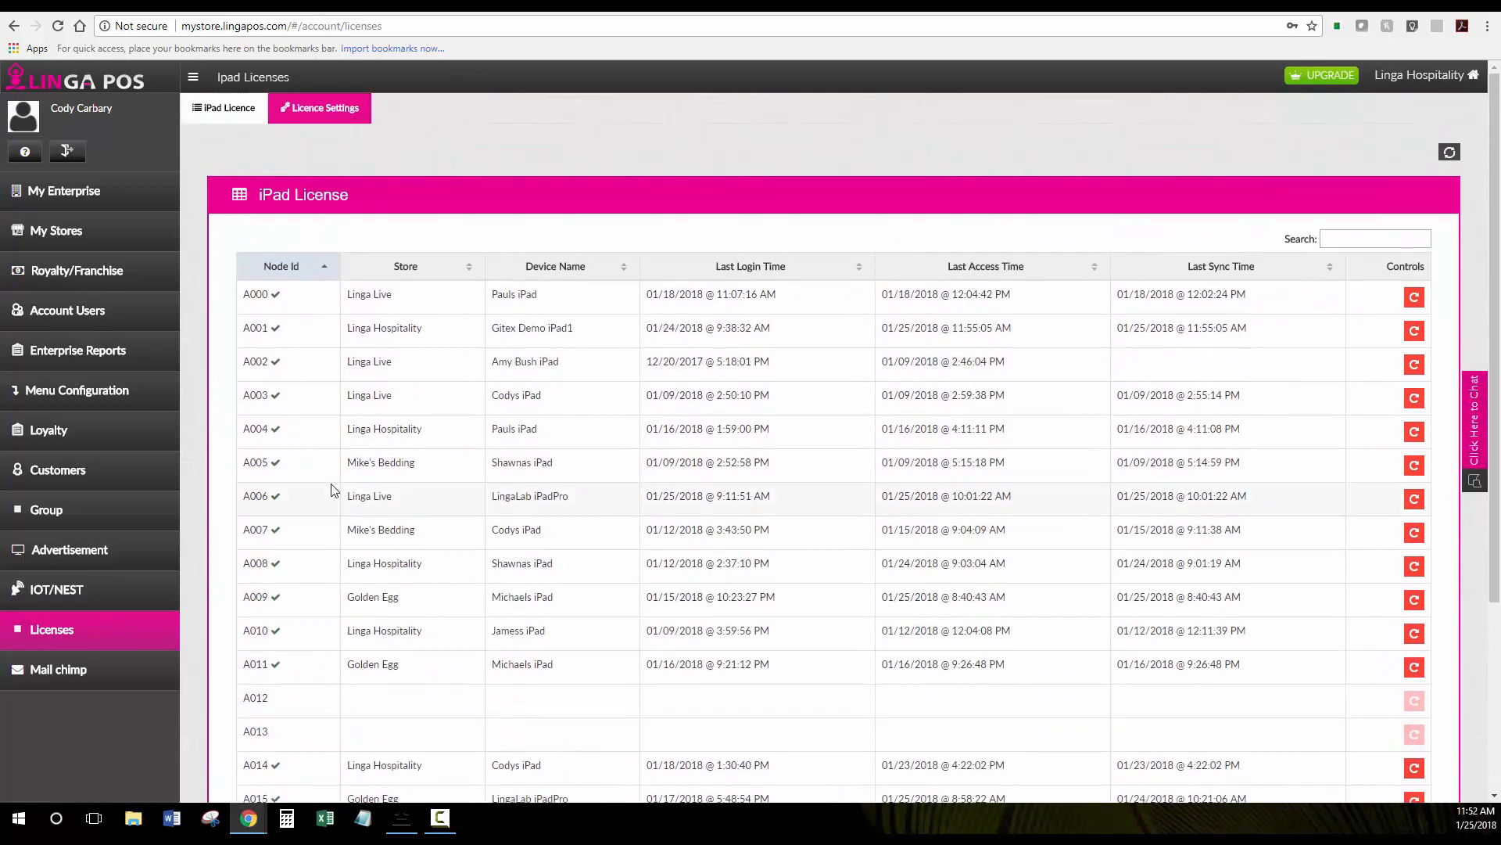
left_click(59, 669)
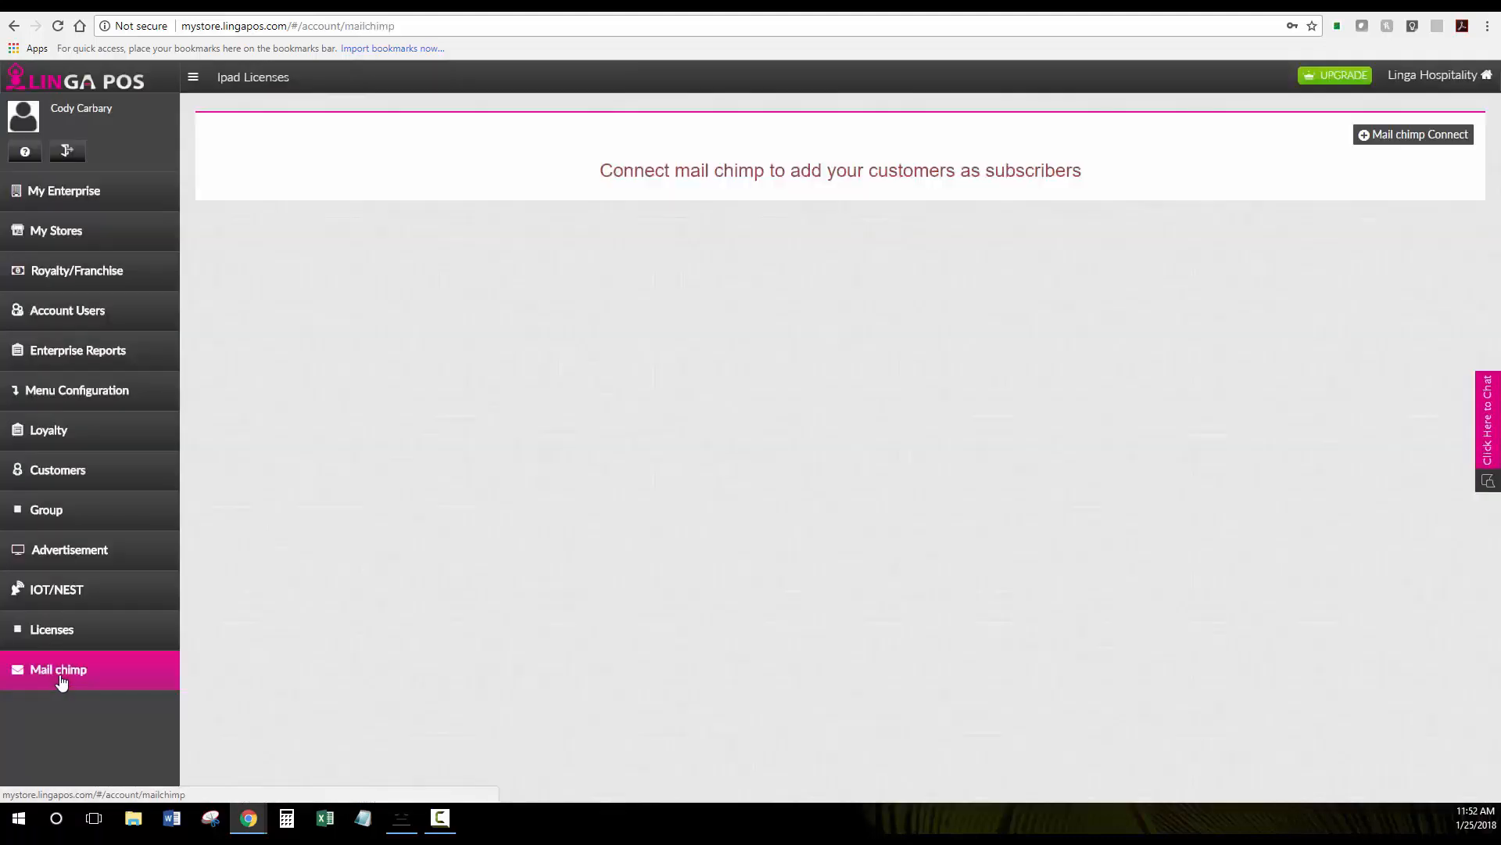
mouse_move(782, 506)
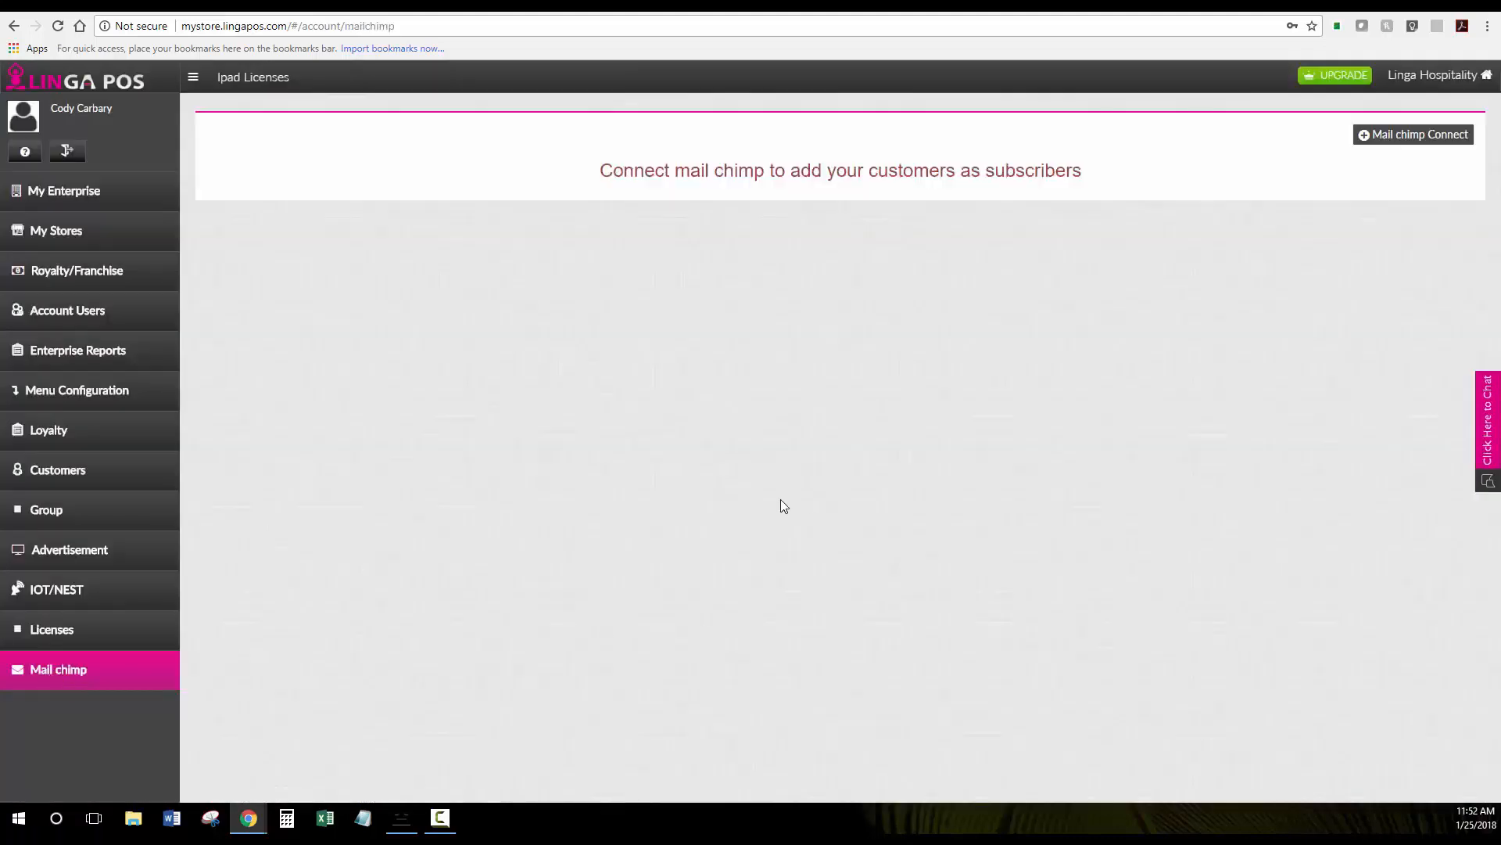